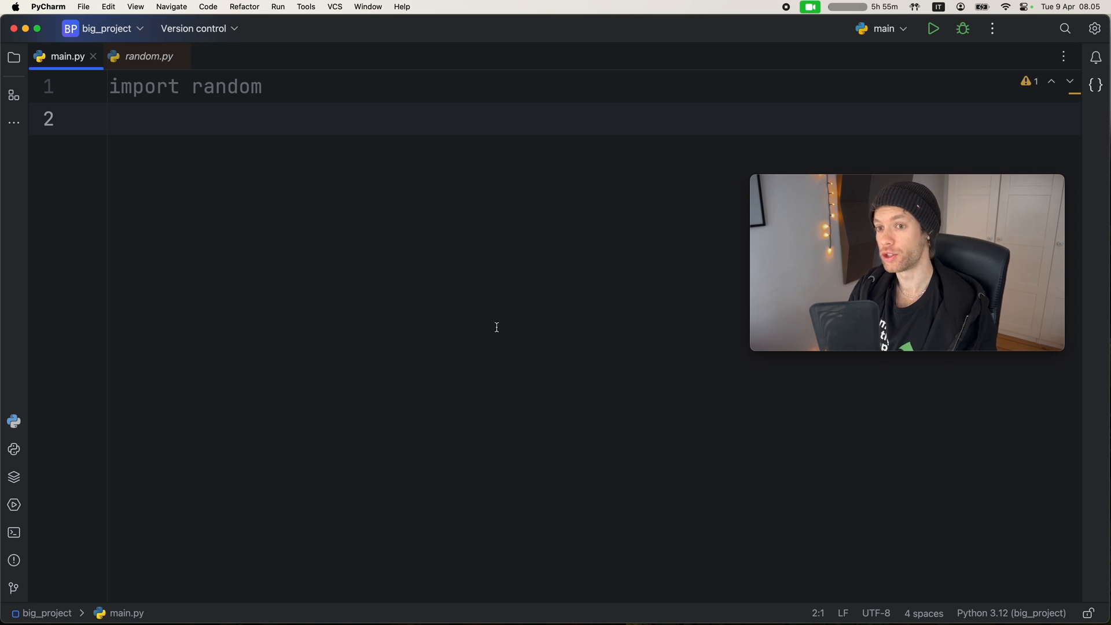
{"action": "mouse_move", "coordinate": [453, 362]}
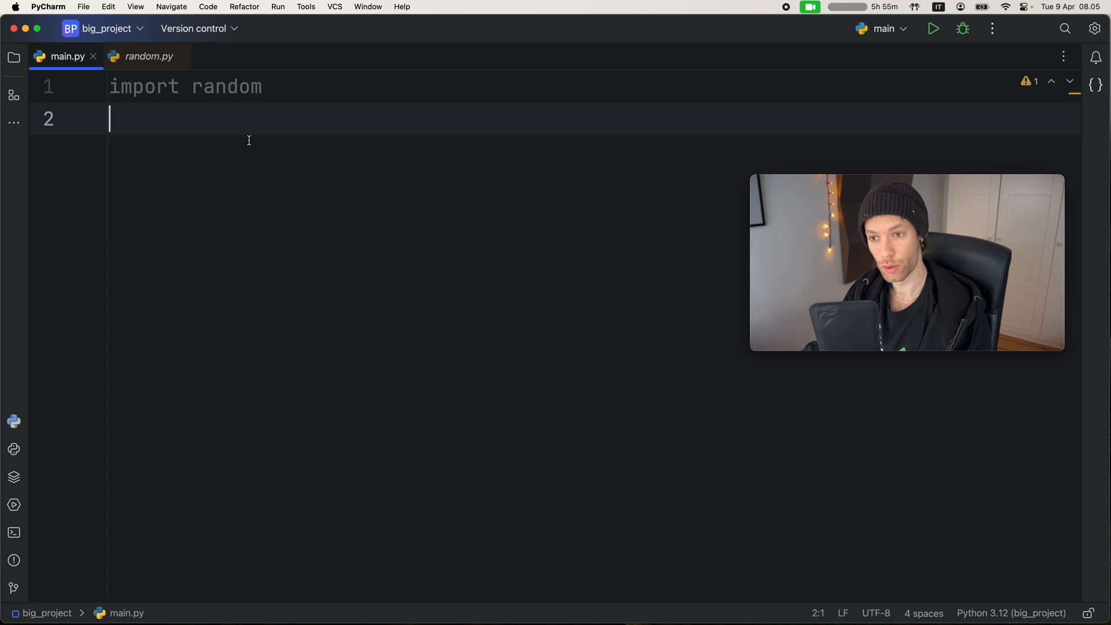
{"action": "mouse_move", "coordinate": [239, 90]}
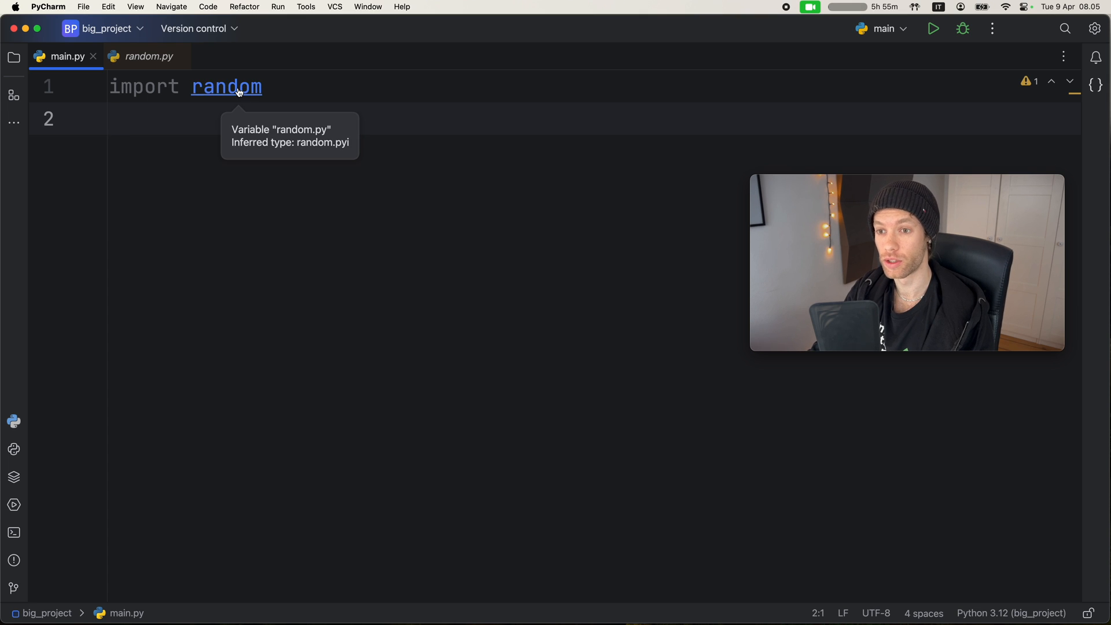
Open random.py from the import line and scroll down to the Random class definition
{"action": "left_click", "coordinate": [226, 86]}
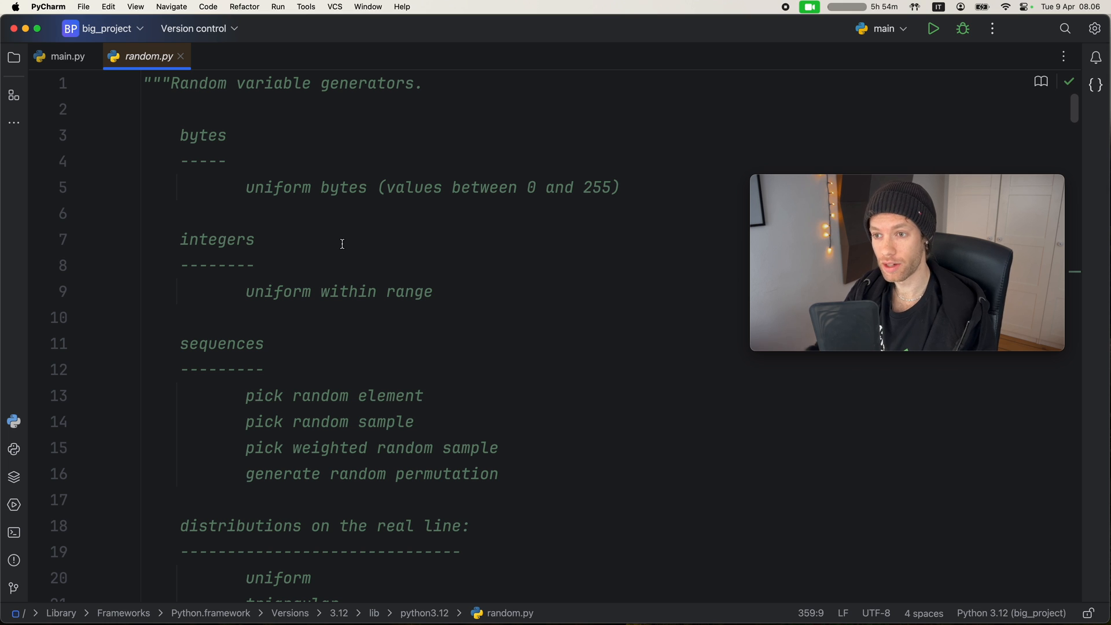
{"action": "scroll", "scroll_direction": "down", "scroll_amount": 3}
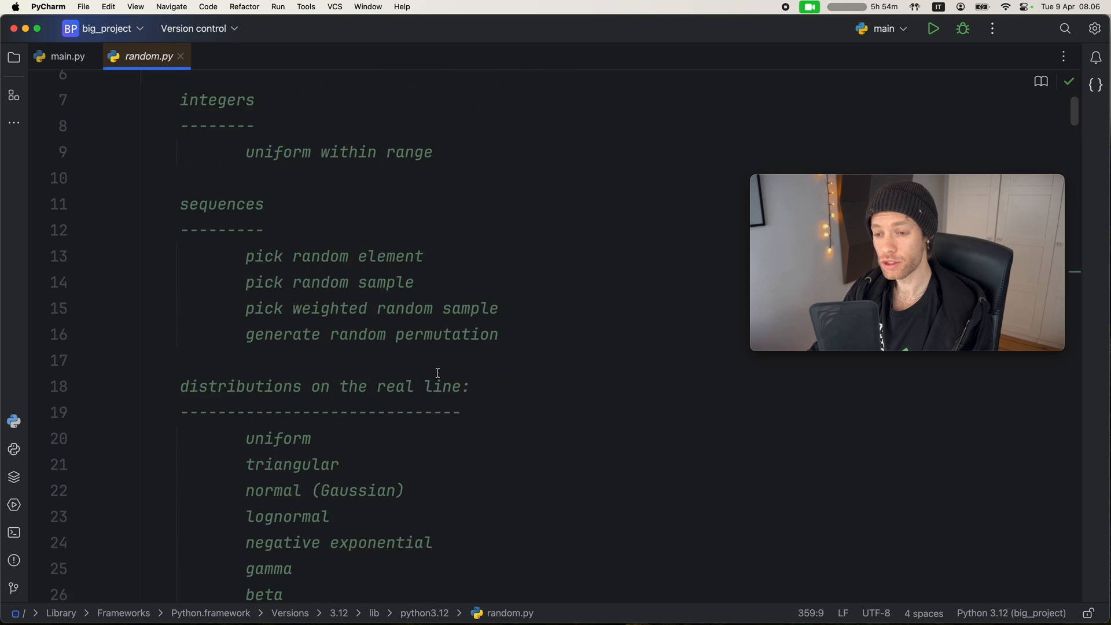
{"action": "scroll", "scroll_direction": "down", "scroll_amount": 3}
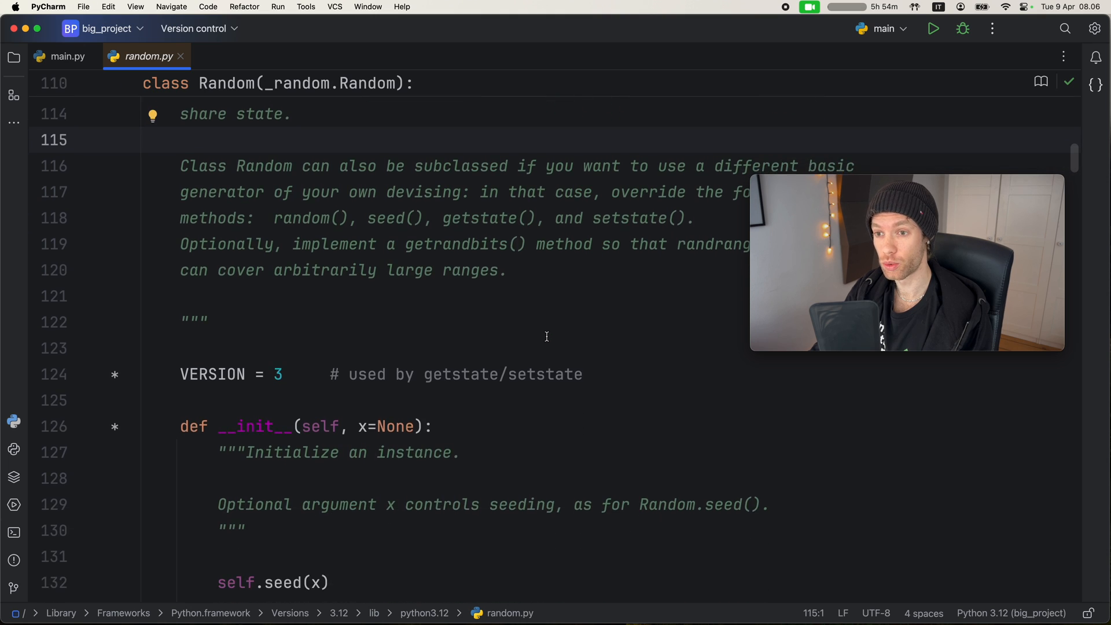
{"action": "scroll", "scroll_direction": "down", "scroll_amount": 3}
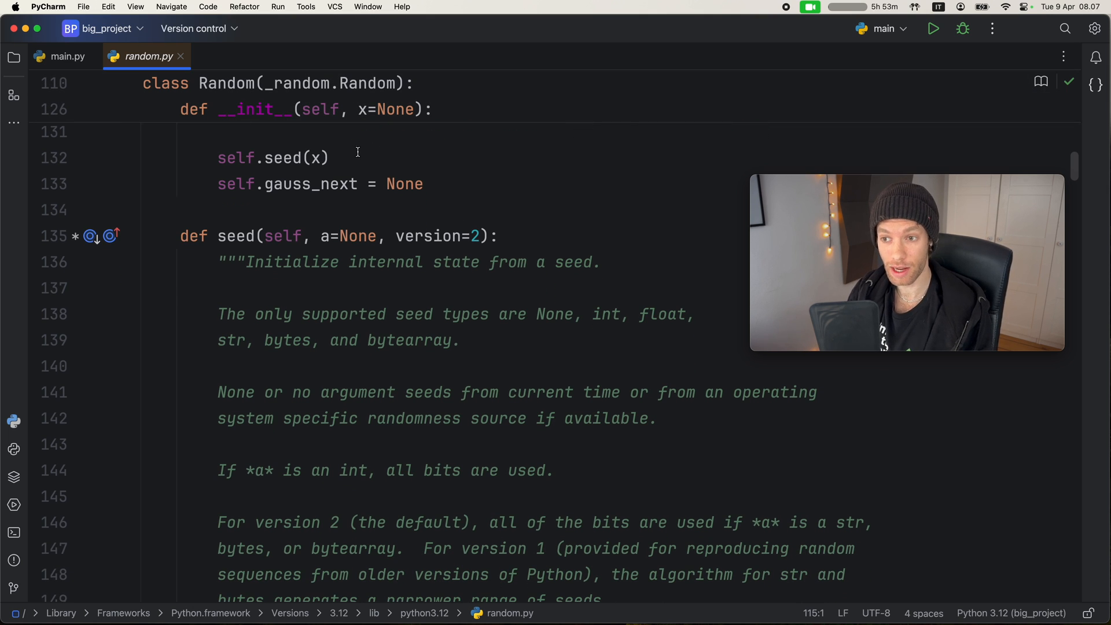
{"action": "scroll", "scroll_direction": "down", "scroll_amount": 3}
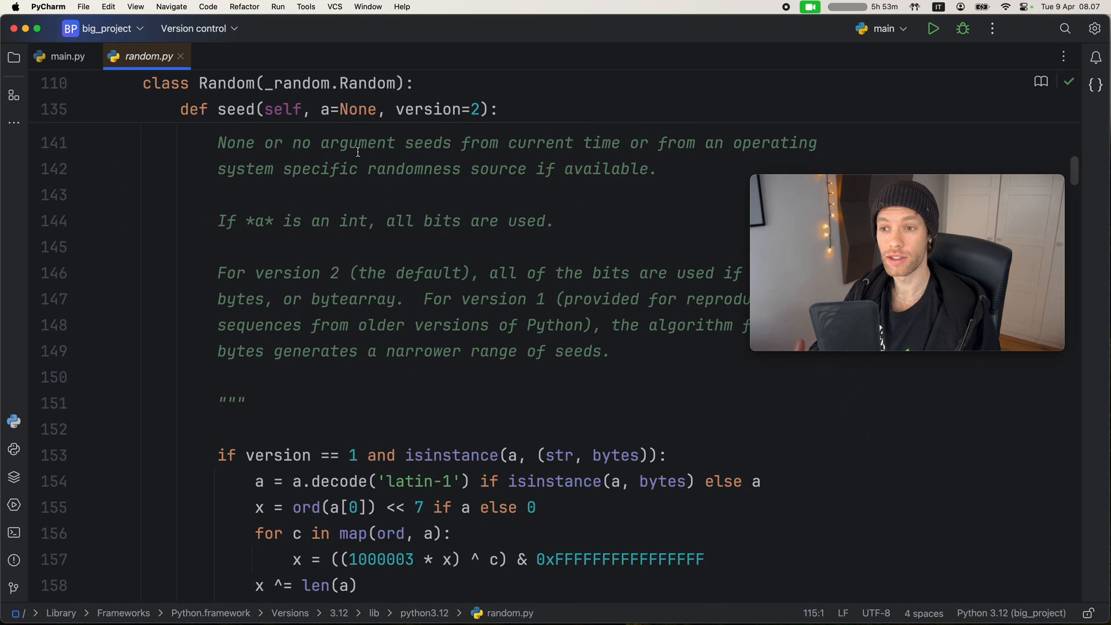
{"action": "scroll", "scroll_direction": "down", "scroll_amount": 3}
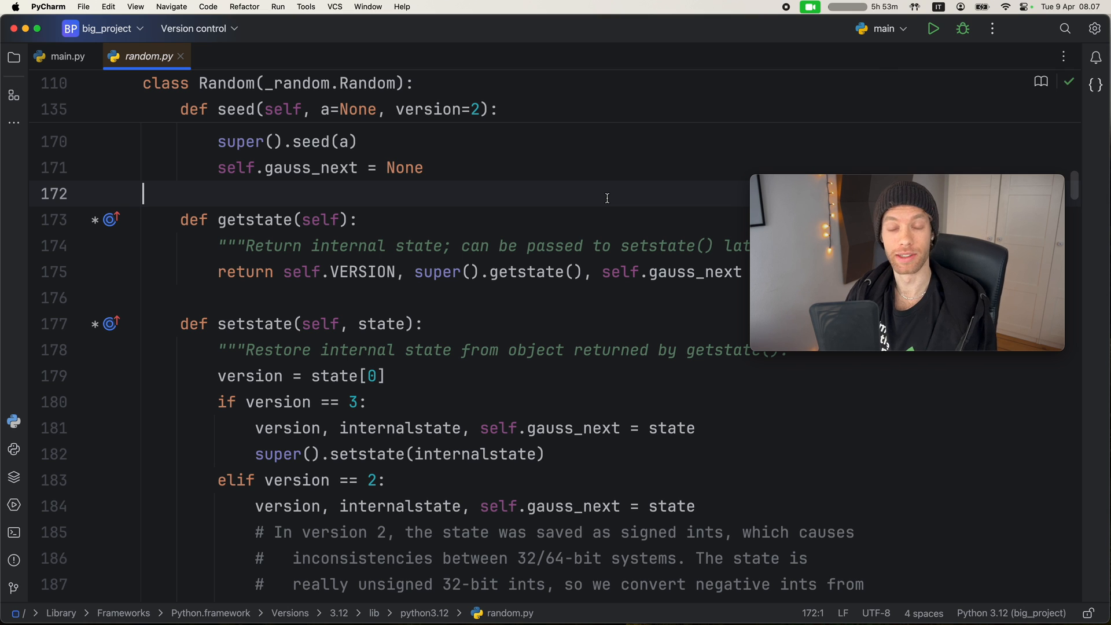
{"action": "mouse_move", "coordinate": [146, 298]}
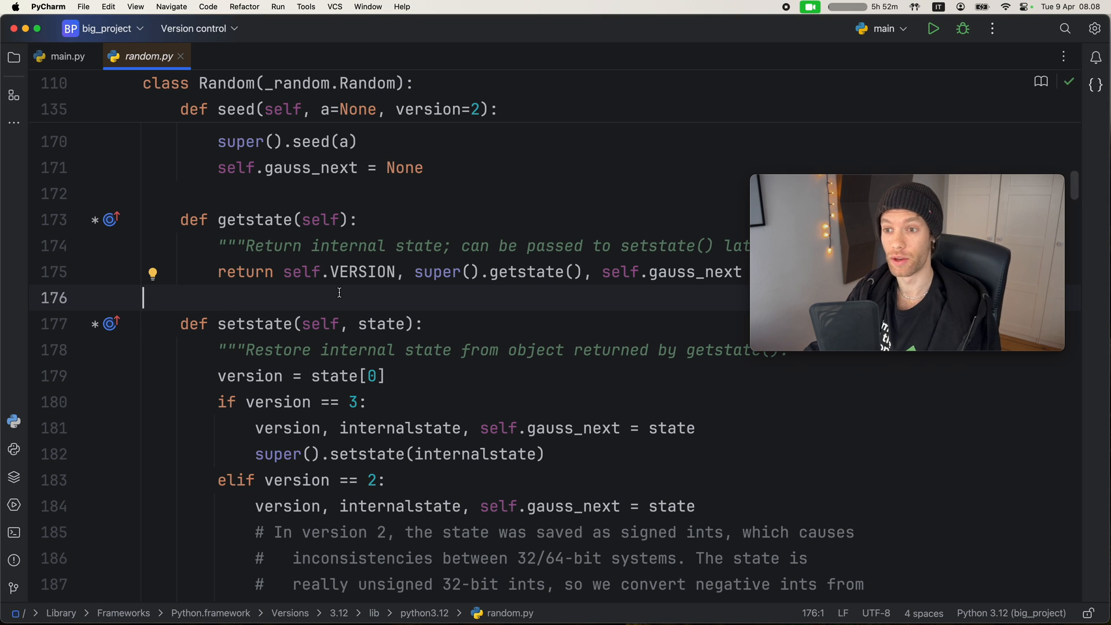
{"action": "scroll", "scroll_direction": "down", "scroll_amount": 3}
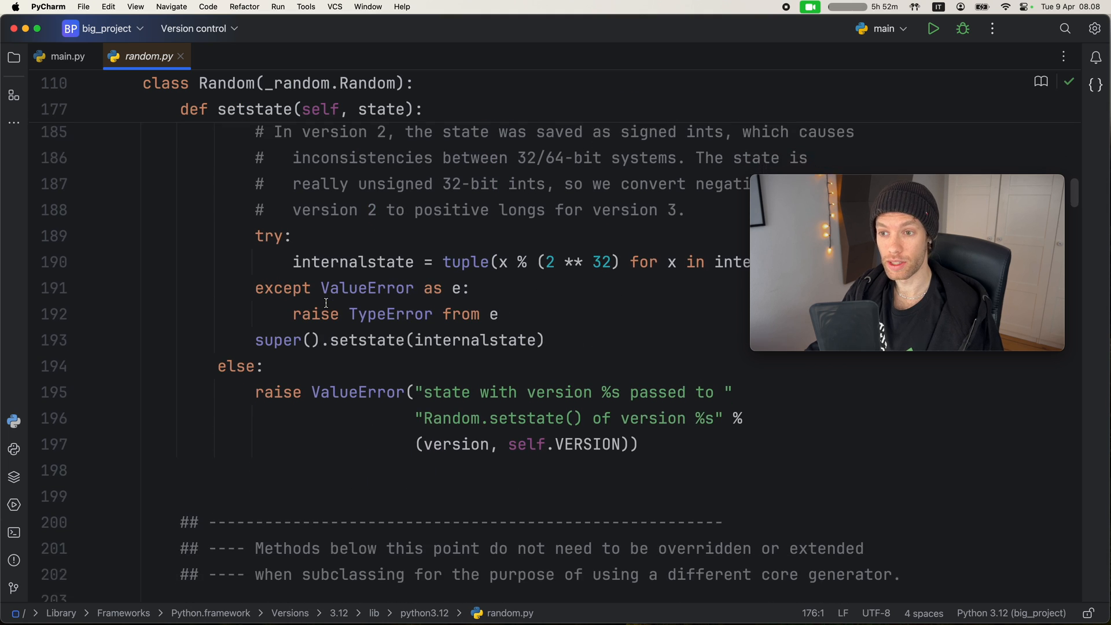
{"action": "scroll", "scroll_direction": "down", "scroll_amount": 3}
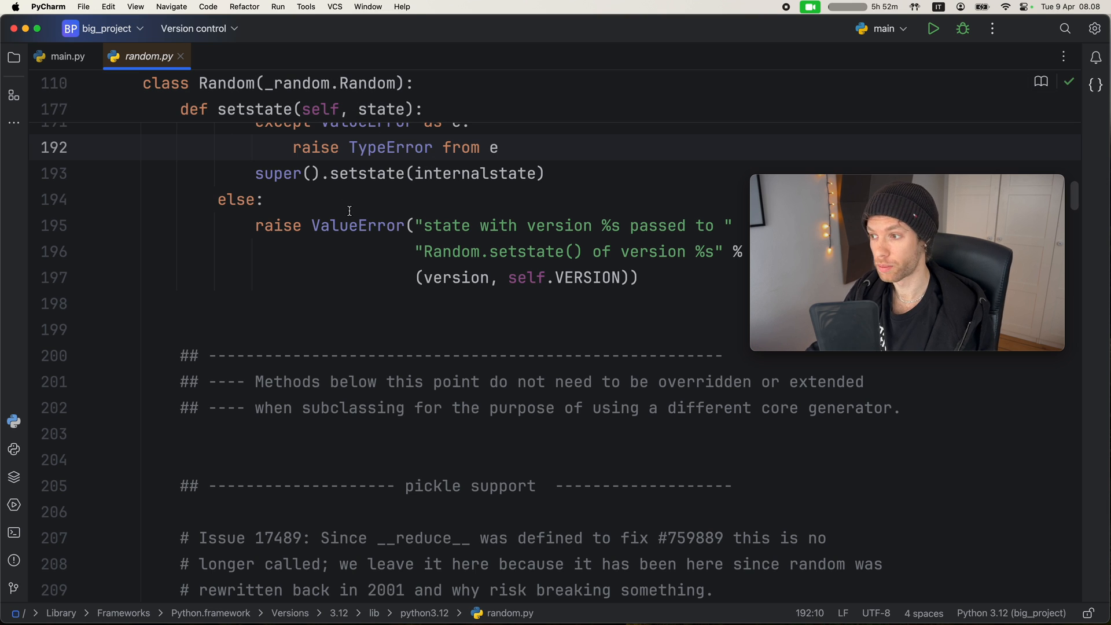
Return to main.py and dismiss the About PyCharm 2024.1 version dialog
{"action": "left_click", "coordinate": [61, 56]}
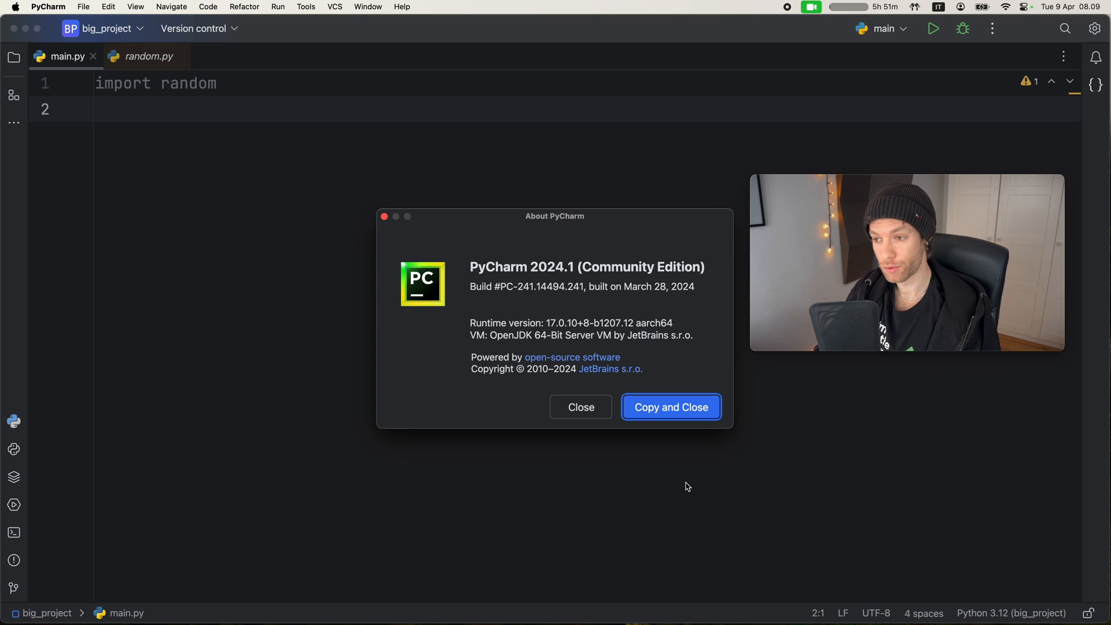
{"action": "mouse_move", "coordinate": [533, 276]}
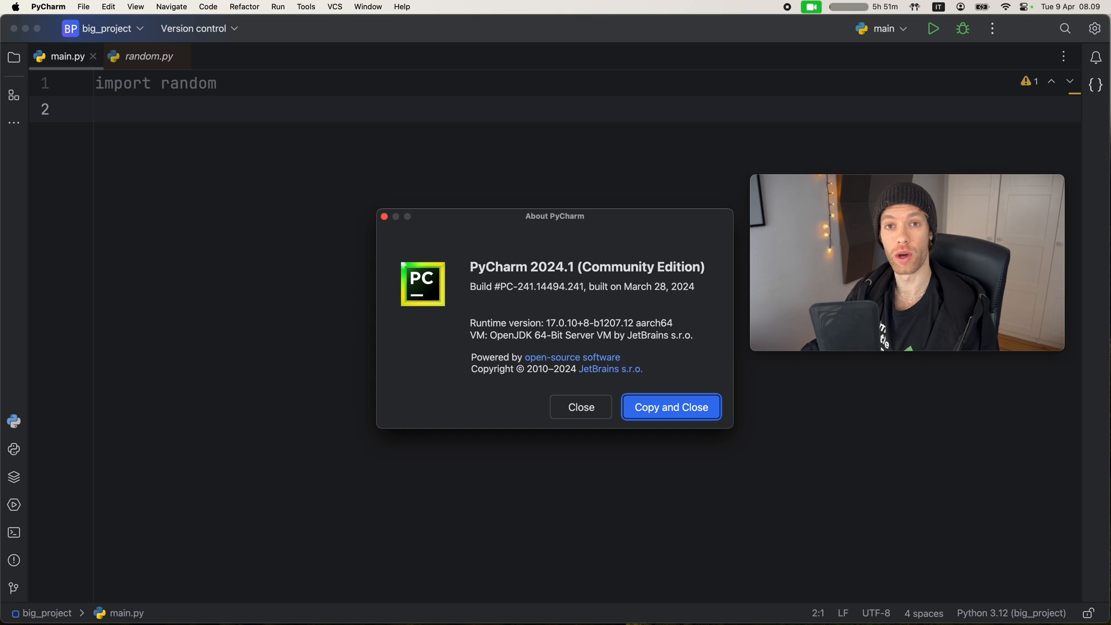
{"action": "mouse_move", "coordinate": [572, 274]}
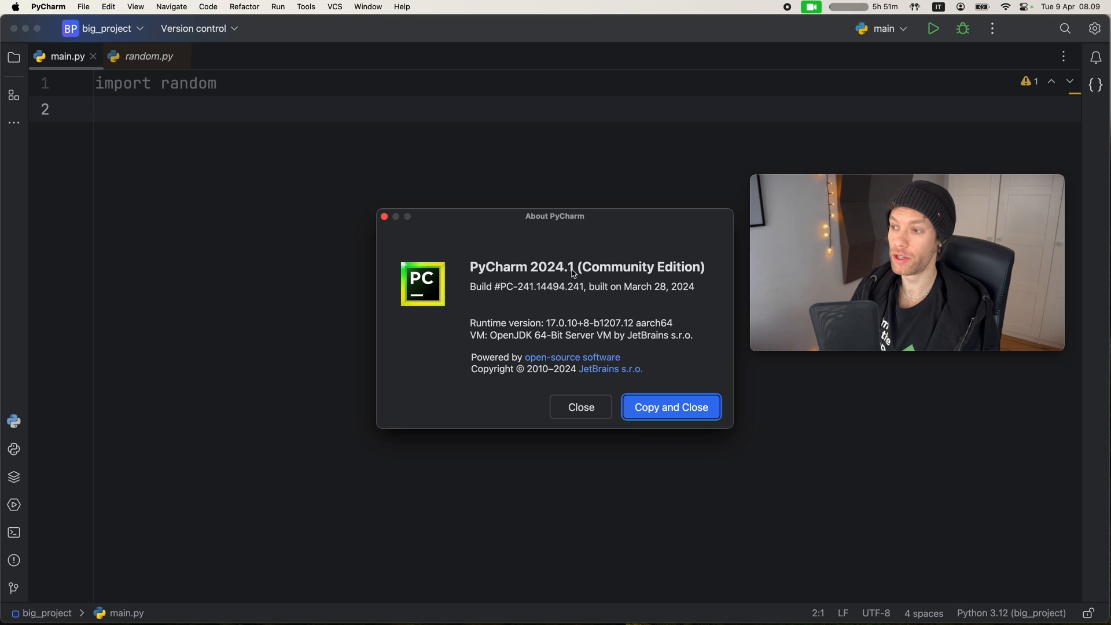
{"action": "left_click", "coordinate": [582, 407]}
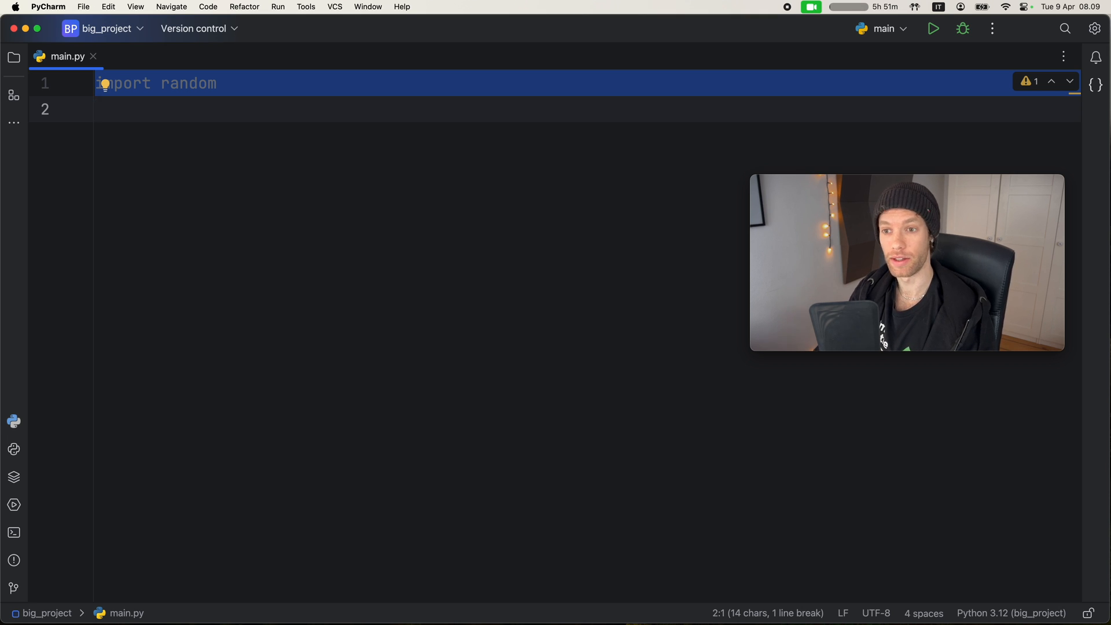
Open the Local terminal panel at the big_project venv prompt below main.py
{"action": "left_click", "coordinate": [14, 533]}
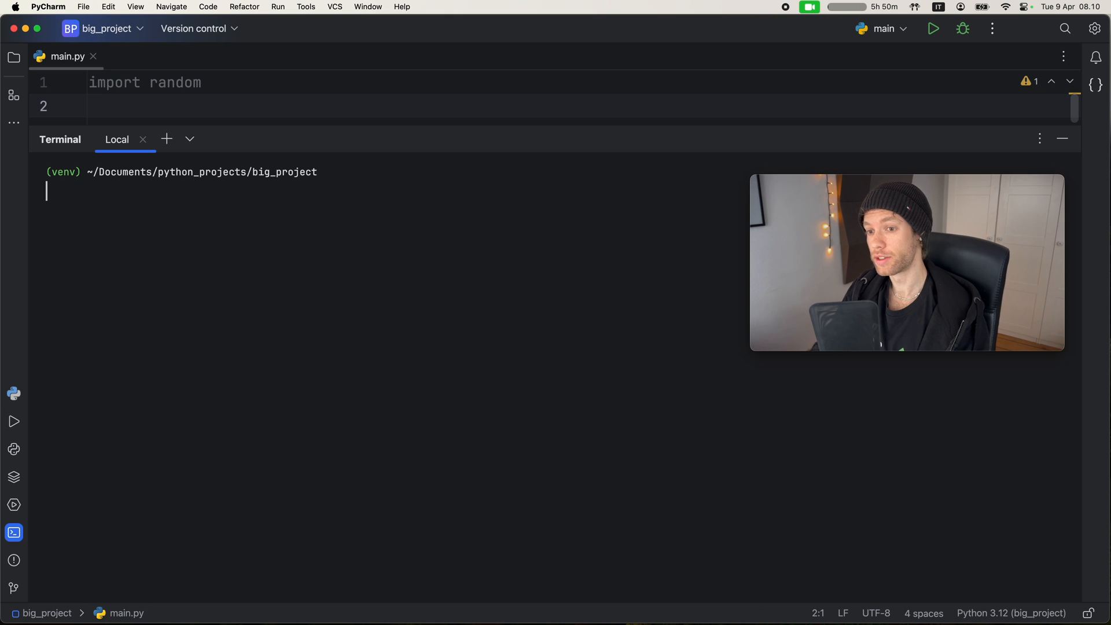
{"action": "mouse_move", "coordinate": [440, 126]}
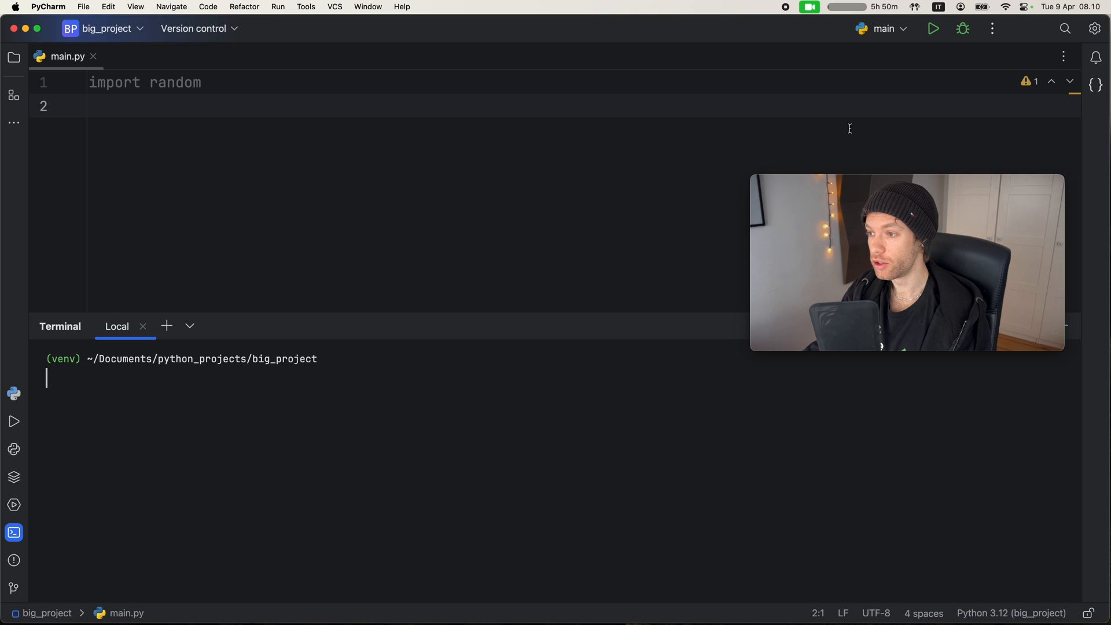
{"action": "left_click", "coordinate": [921, 132]}
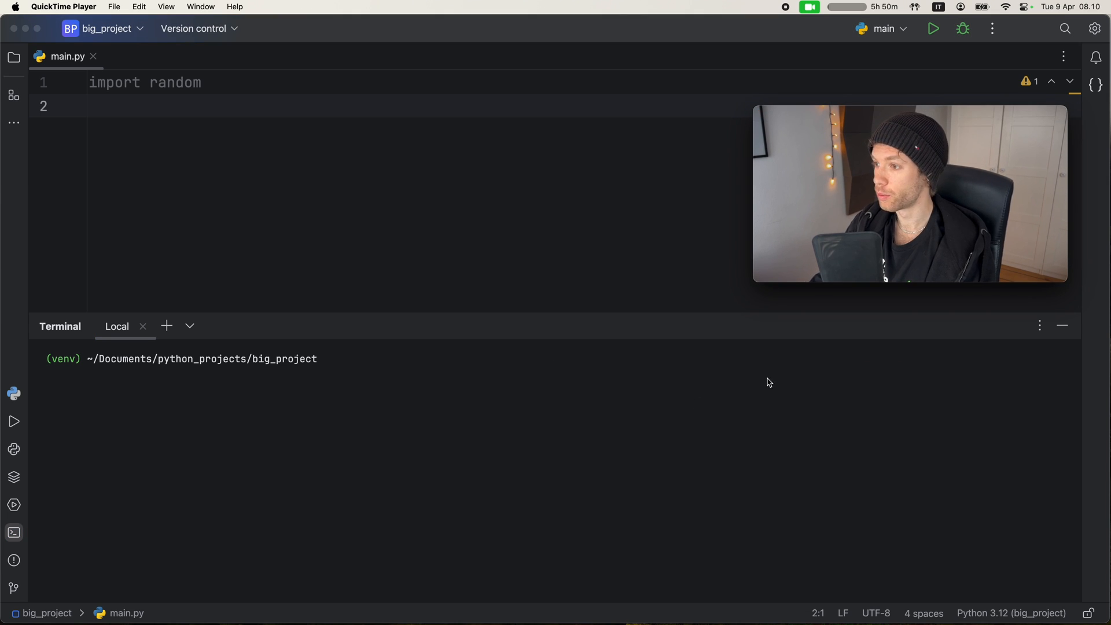
{"action": "mouse_move", "coordinate": [929, 396]}
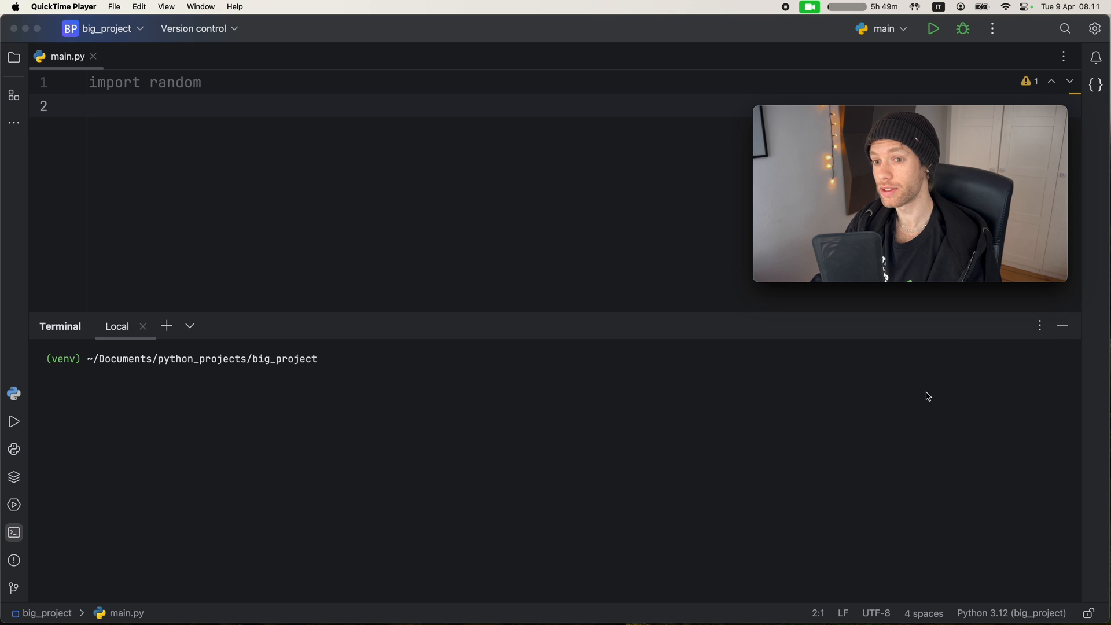
Enable the new beta terminal and replace the original session with a single Local (2) session
{"action": "left_click", "coordinate": [1040, 325]}
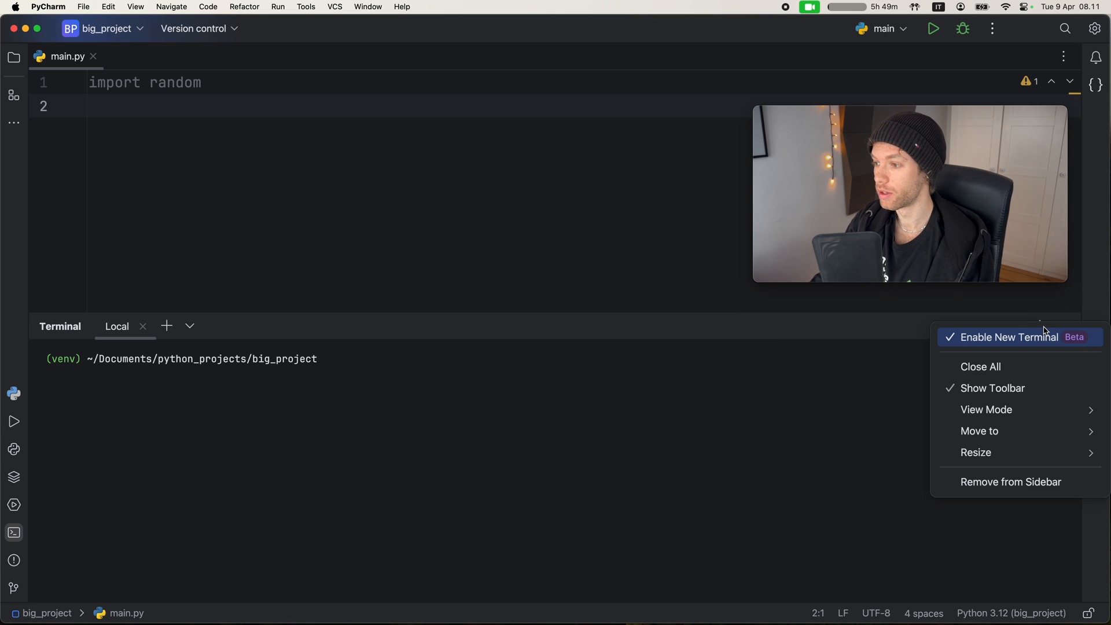
{"action": "mouse_move", "coordinate": [1009, 335]}
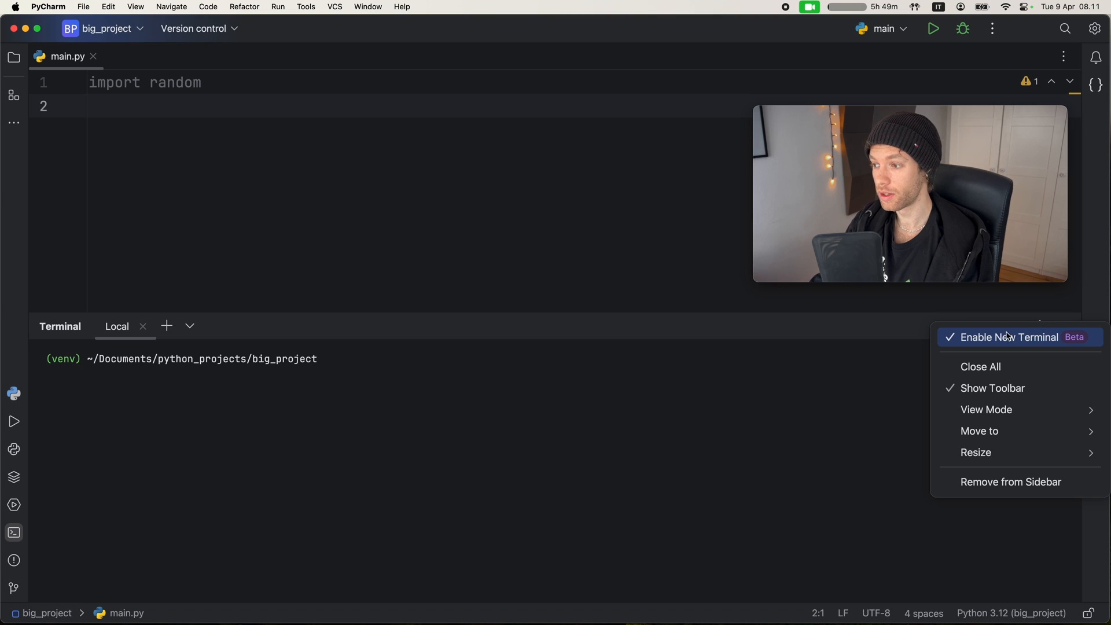
{"action": "mouse_move", "coordinate": [1022, 346]}
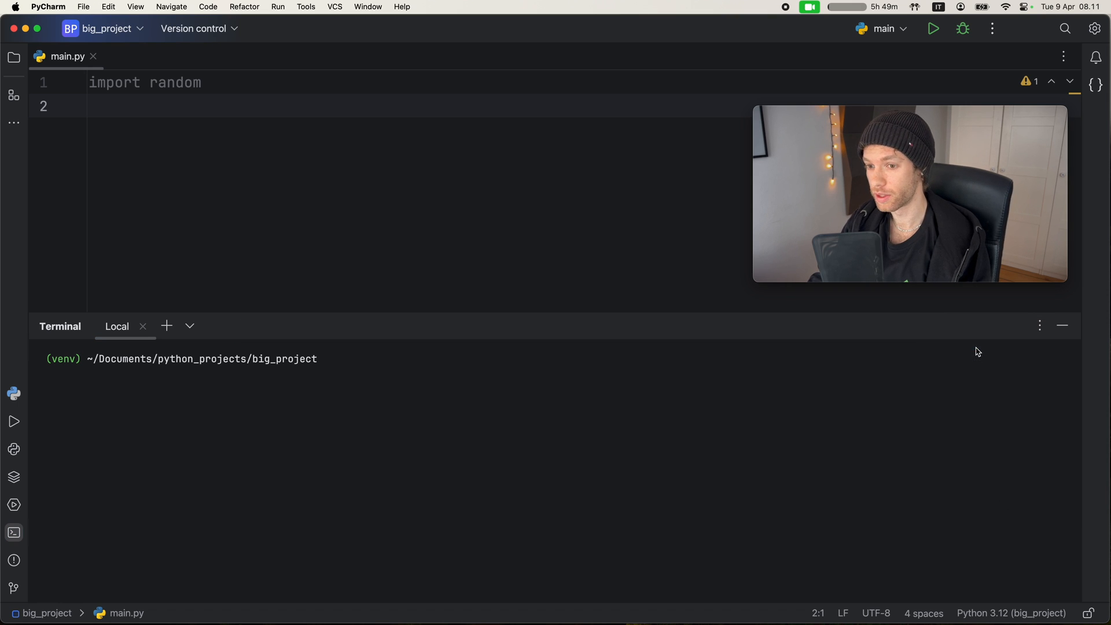
{"action": "left_click", "coordinate": [166, 326]}
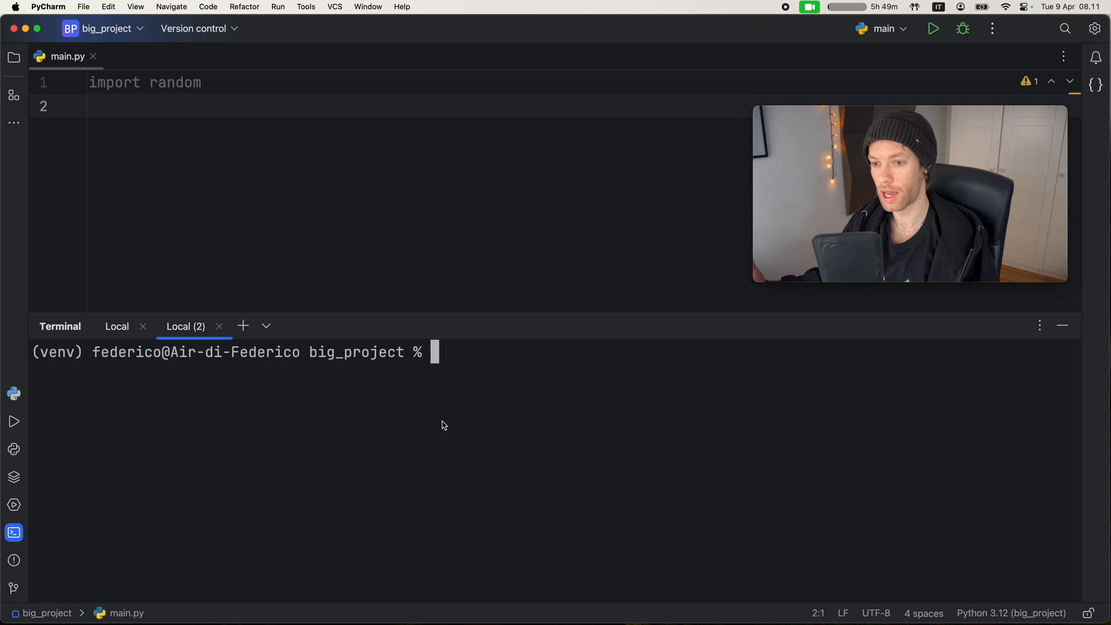
{"action": "left_click", "coordinate": [1040, 324]}
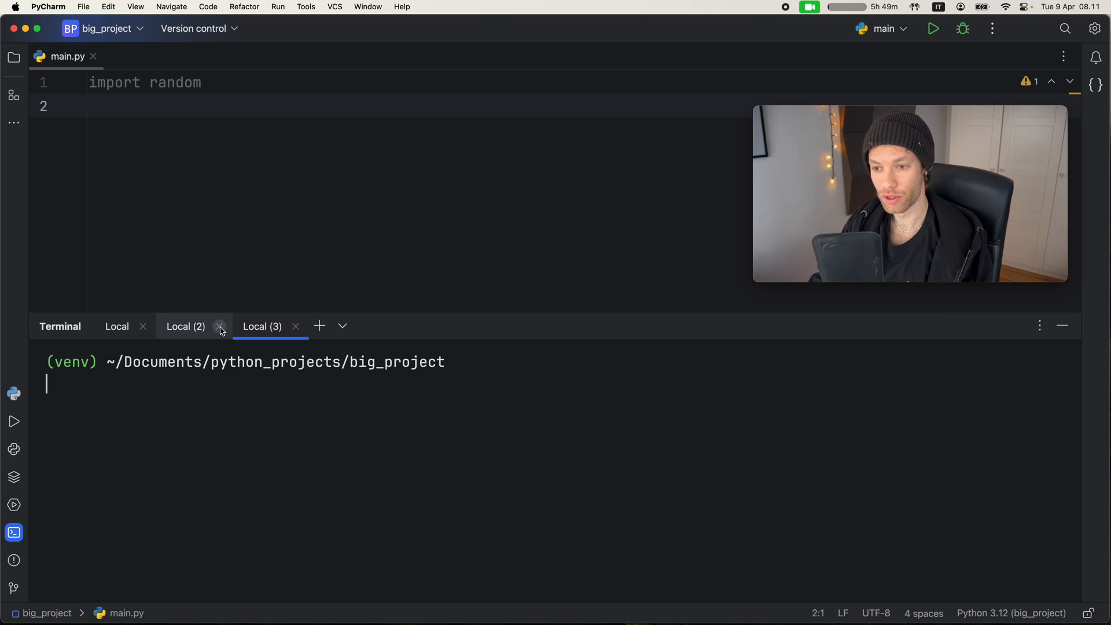
{"action": "left_click", "coordinate": [220, 327]}
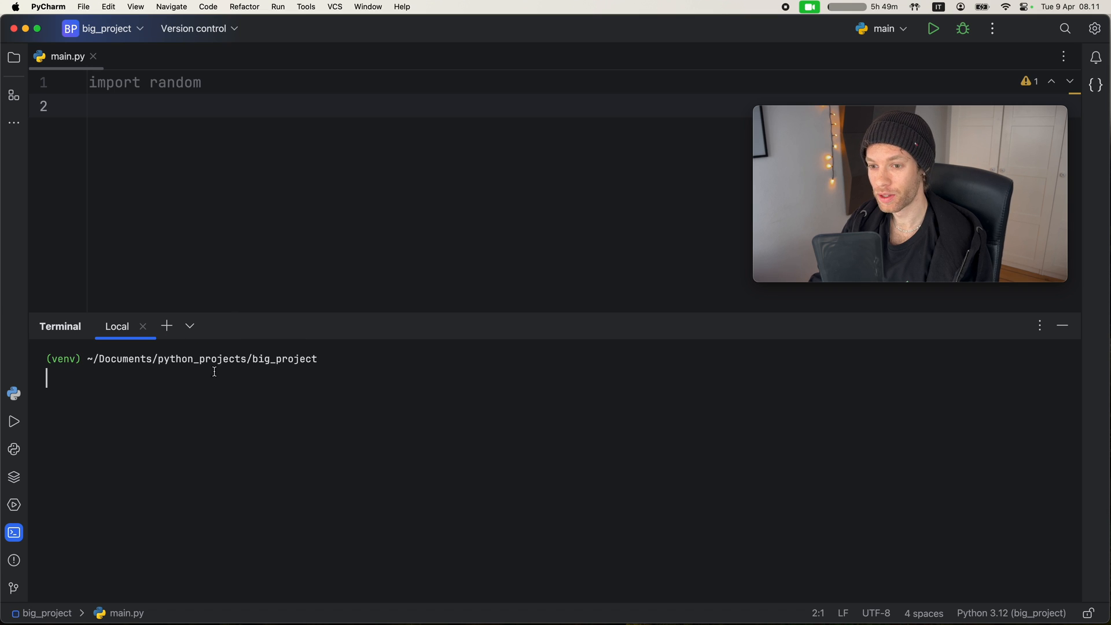
{"action": "mouse_move", "coordinate": [167, 328]}
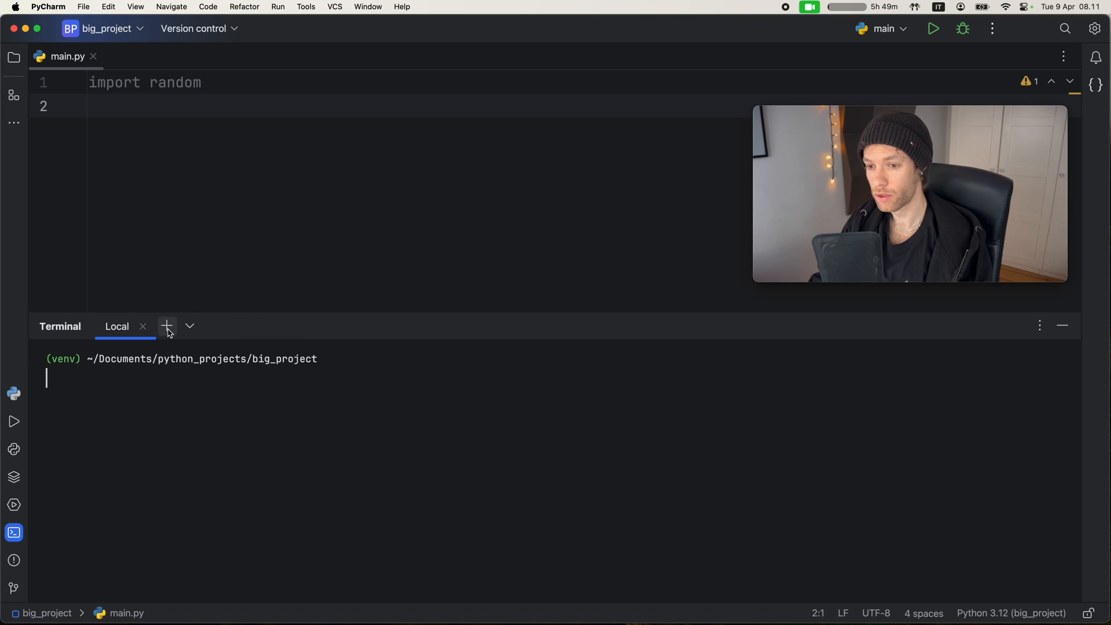
{"action": "left_click", "coordinate": [167, 326]}
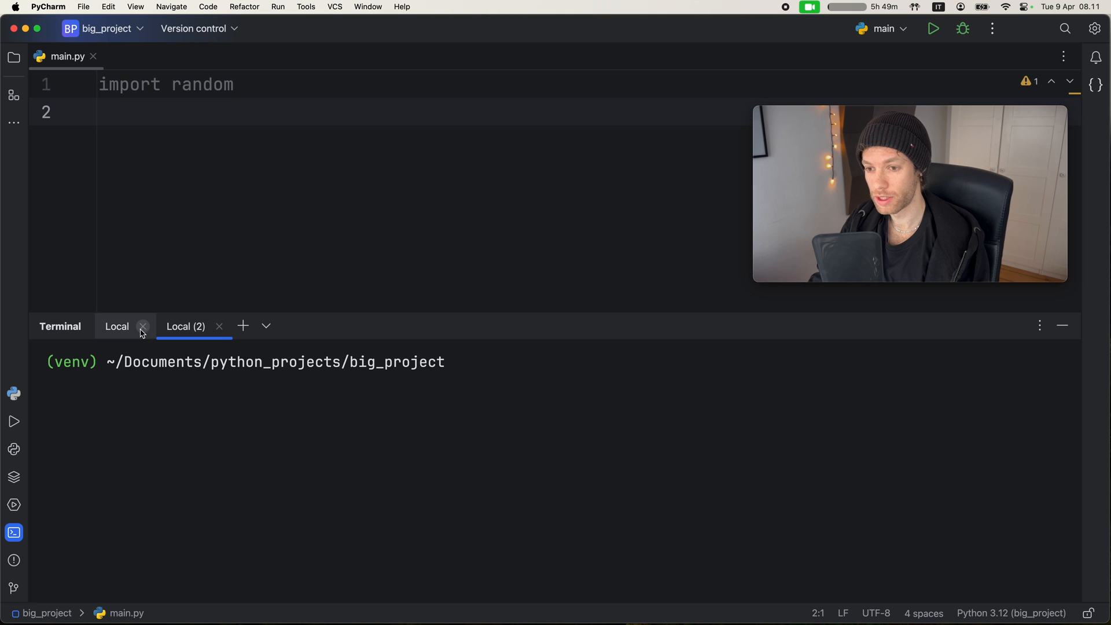
{"action": "left_click", "coordinate": [142, 327]}
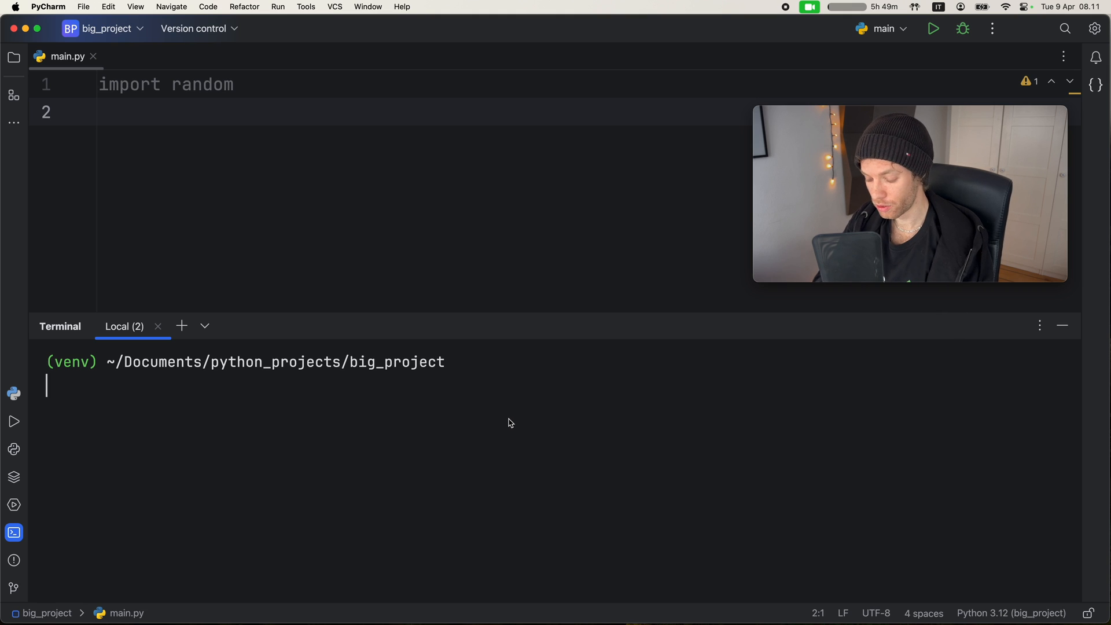
Run pip in the terminal to display its help output
{"action": "type", "text": "pip"}
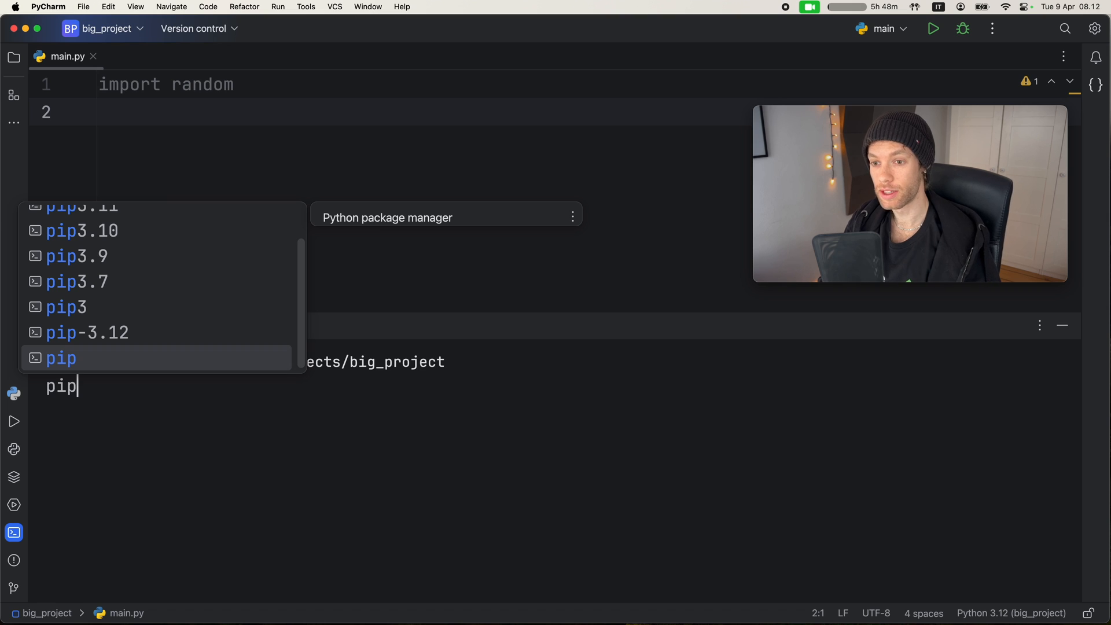
{"action": "key", "text": "Enter"}
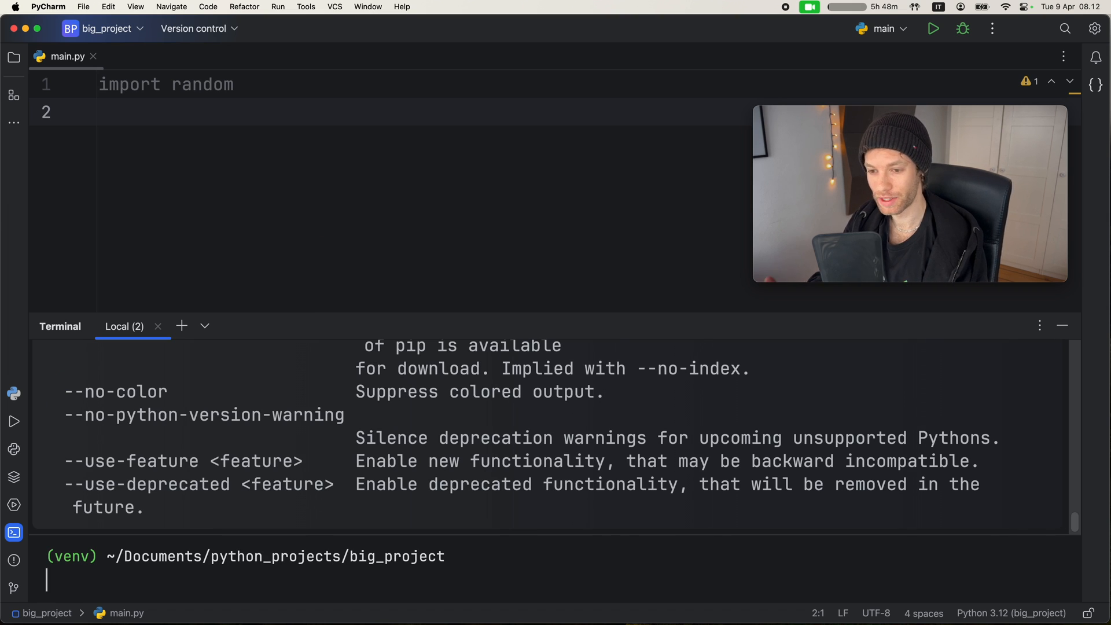
{"action": "type", "text": "pico"}
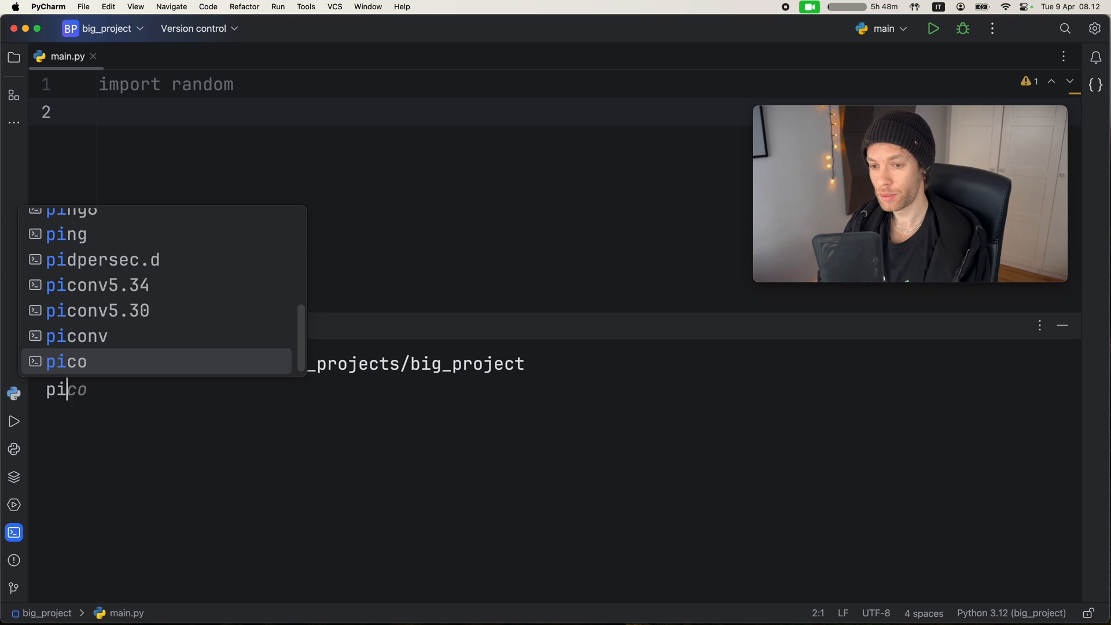
Install the requests package via pip install, choosing requests from the completion popup
{"action": "type", "text": "pip install r"}
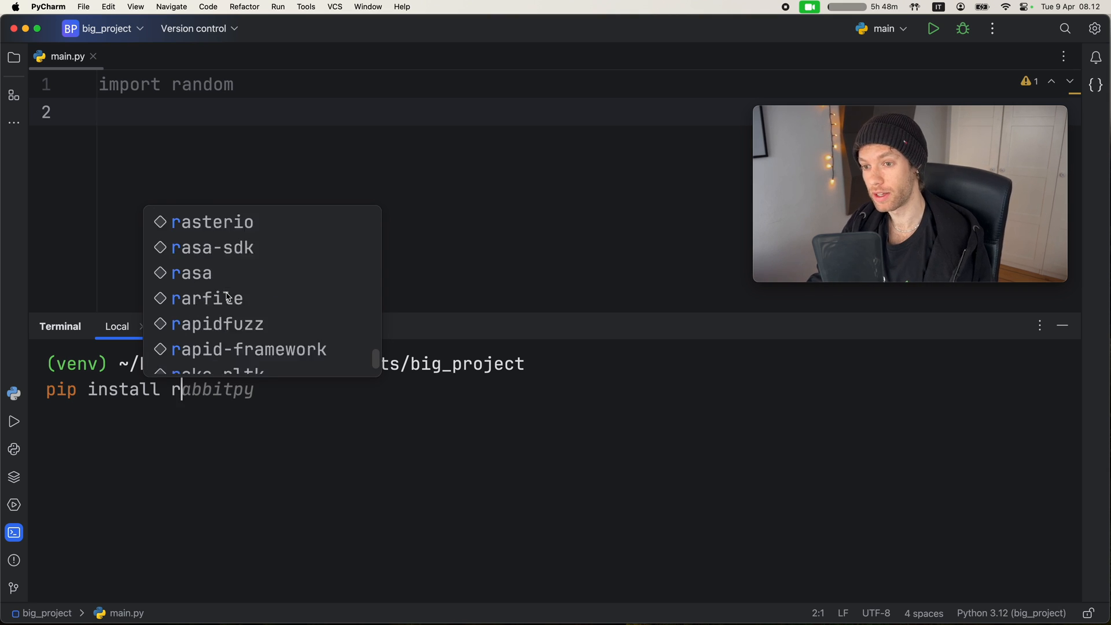
{"action": "scroll", "scroll_direction": "down", "scroll_amount": 3}
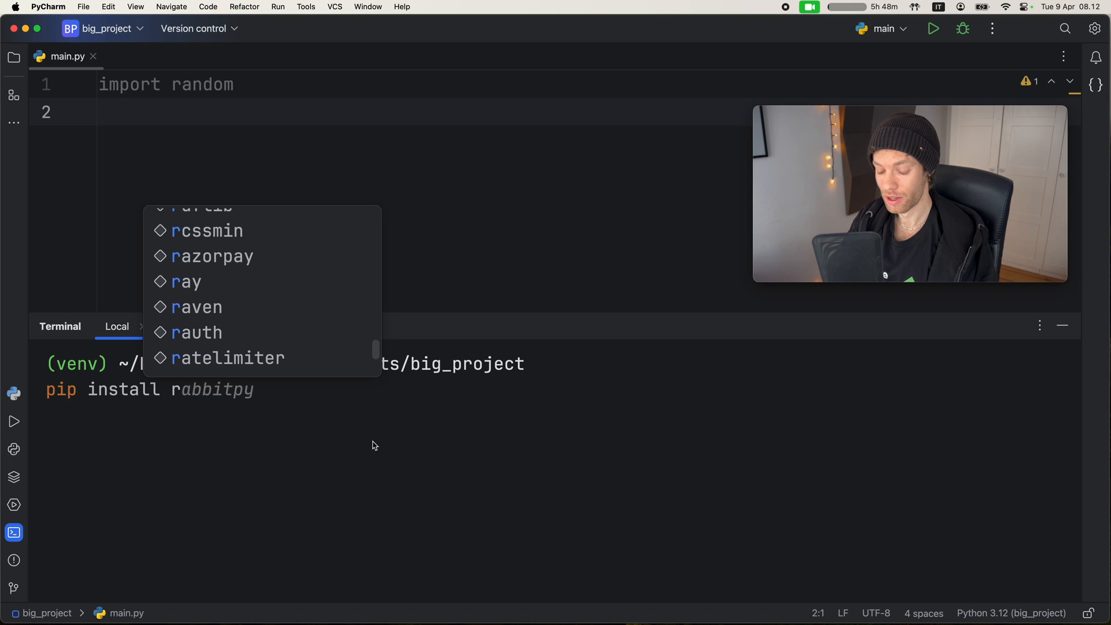
{"action": "type", "text": "request"}
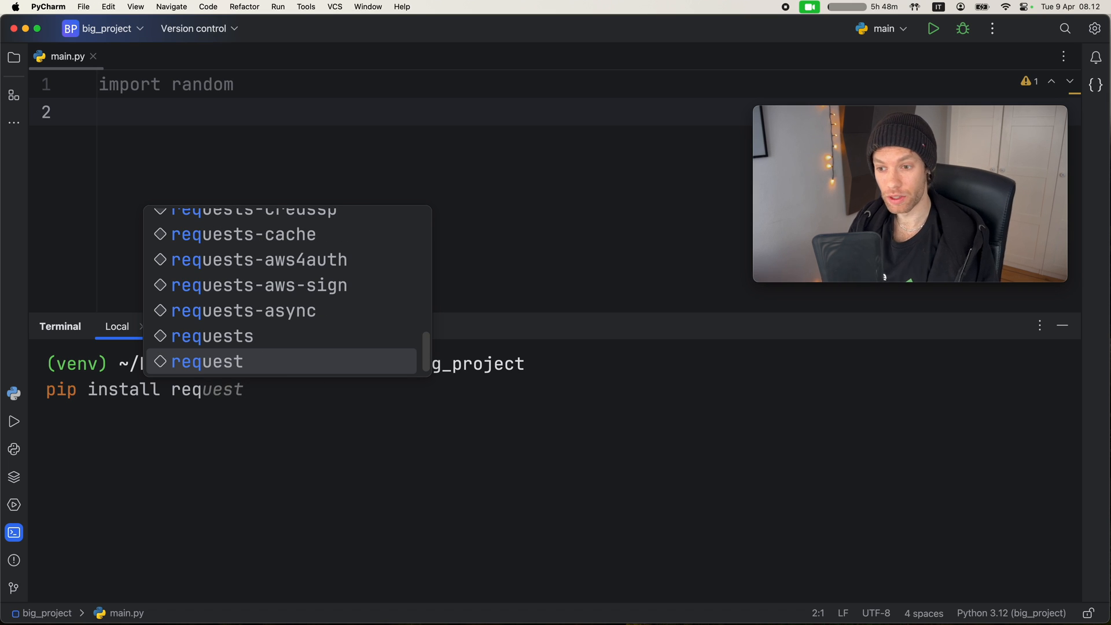
{"action": "left_click", "coordinate": [212, 336]}
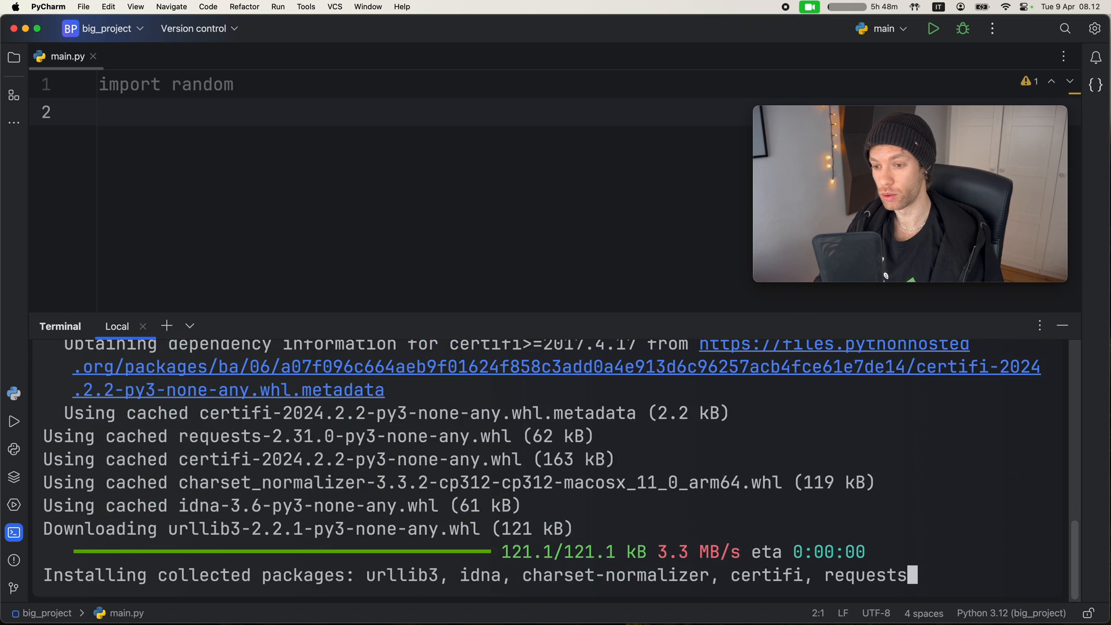
{"action": "type", "text": "git"}
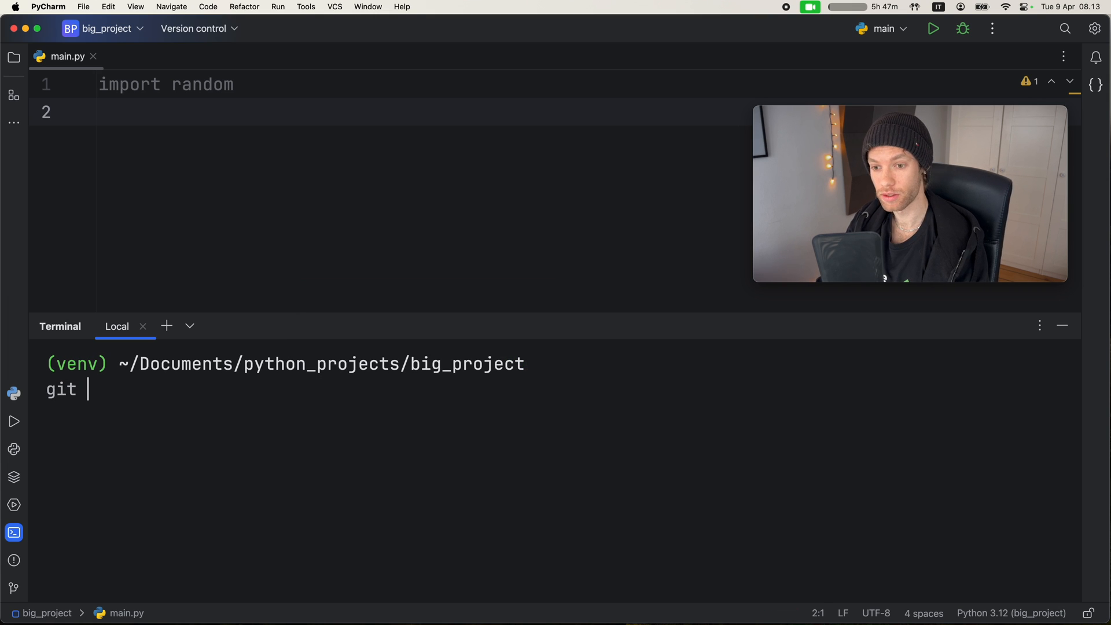
Preview completions for git add, checkout and commit, then delete the input unrun
{"action": "type", "text": "add ."}
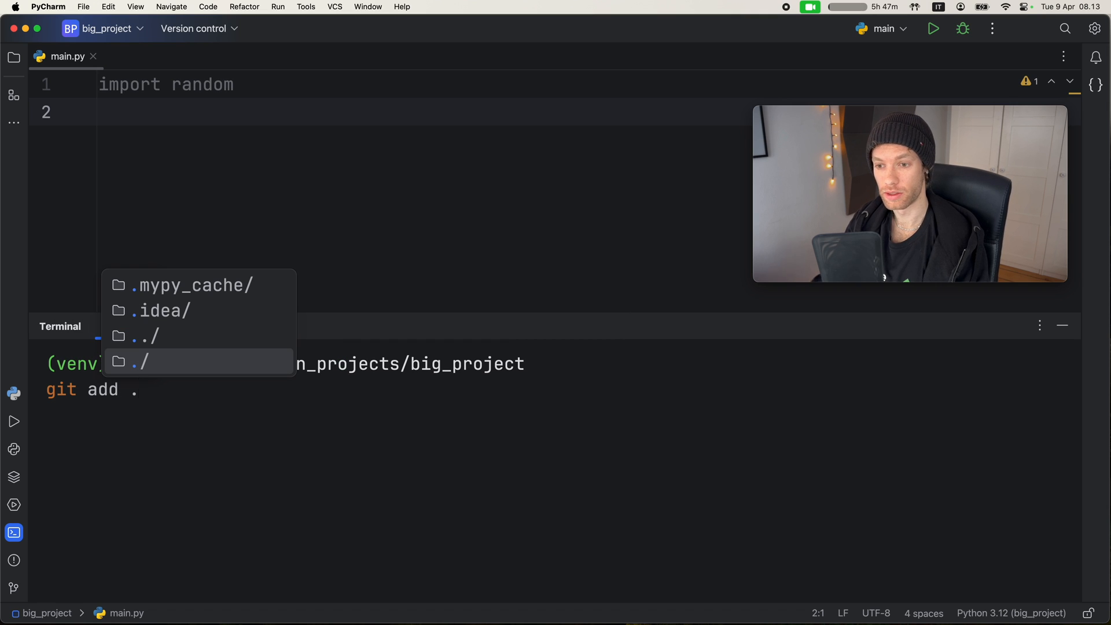
{"action": "type", "text": "gif"}
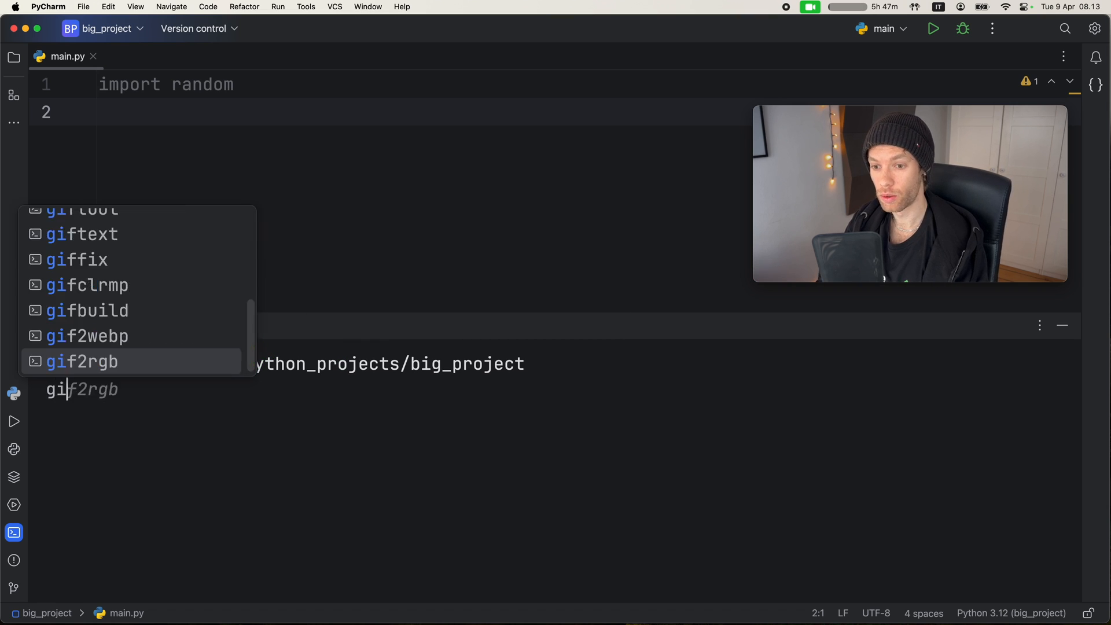
{"action": "type", "text": "git checkout"}
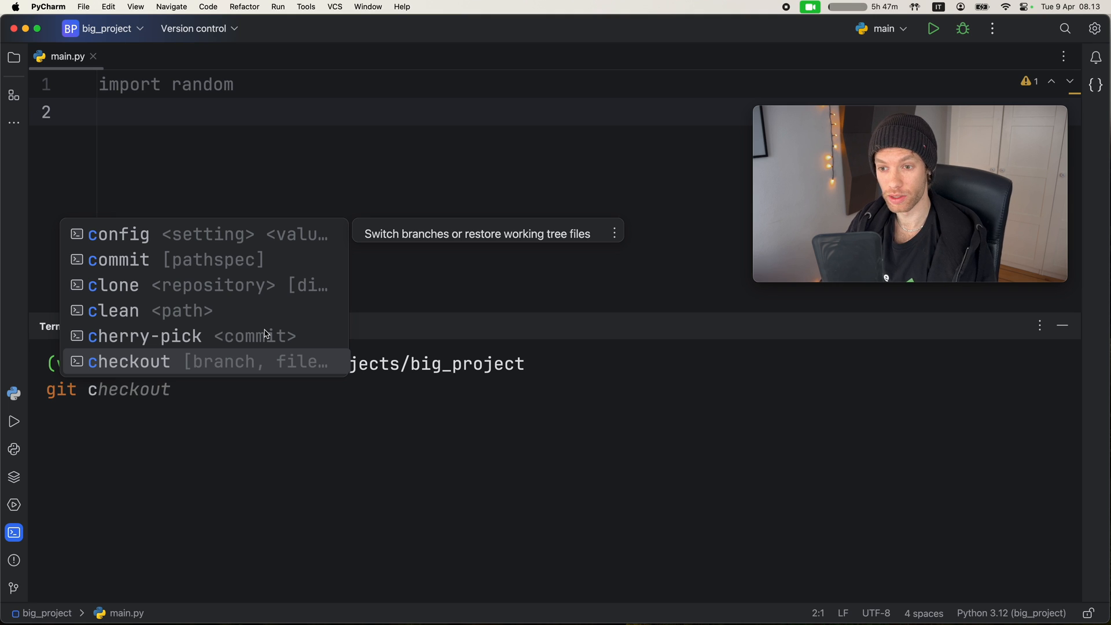
{"action": "type", "text": "ommit"}
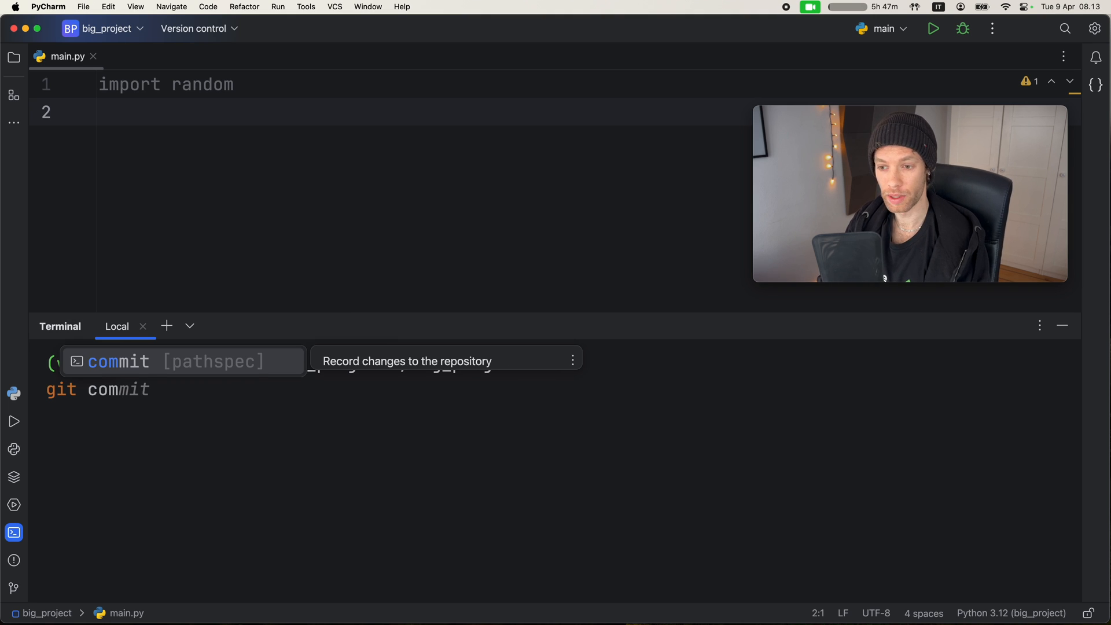
{"action": "type", "text": "asda"}
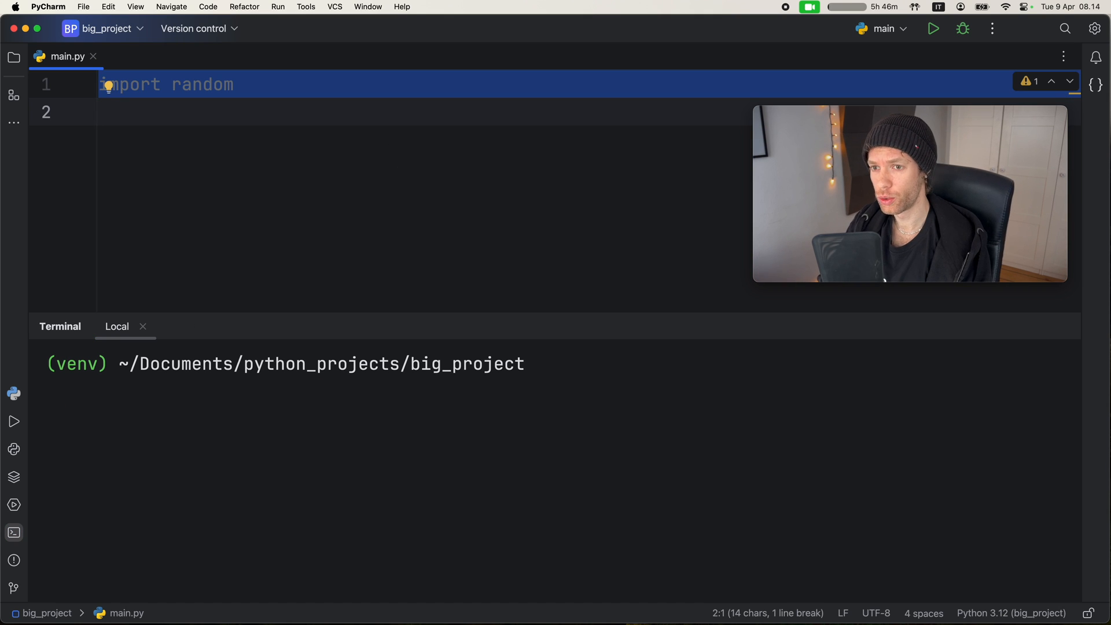
Write print('Hello, world!') in main.py and run it with python3.12 main.py
{"action": "type", "text": "print('"}
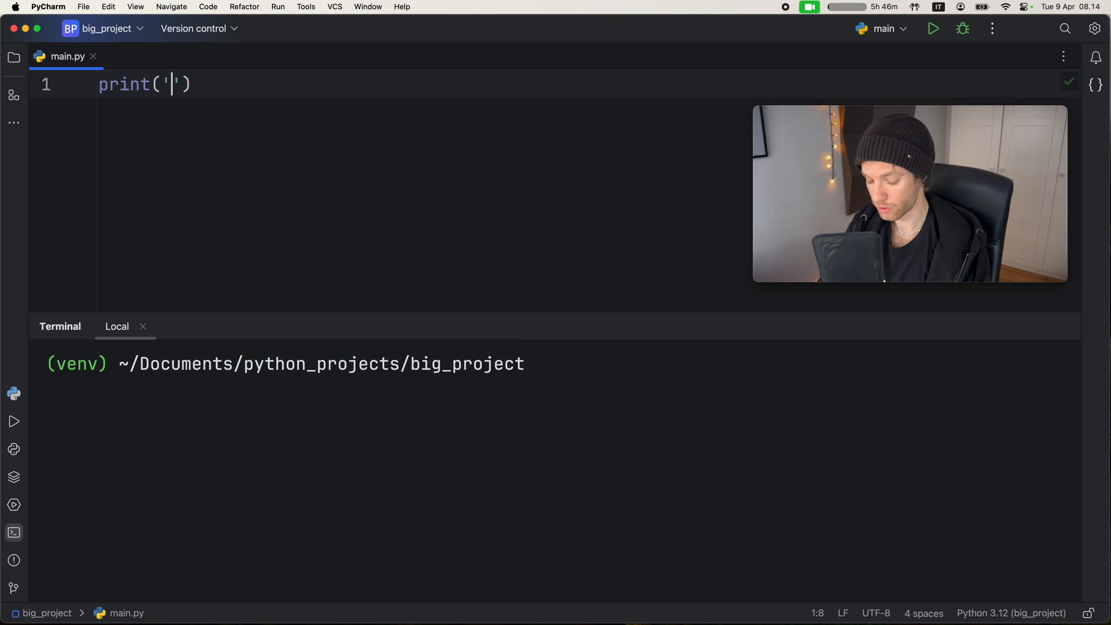
{"action": "type", "text": "Hello, world!'"}
{"action": "left_click", "coordinate": [556, 365]}
{"action": "type", "text": "python3.12 main.py"}
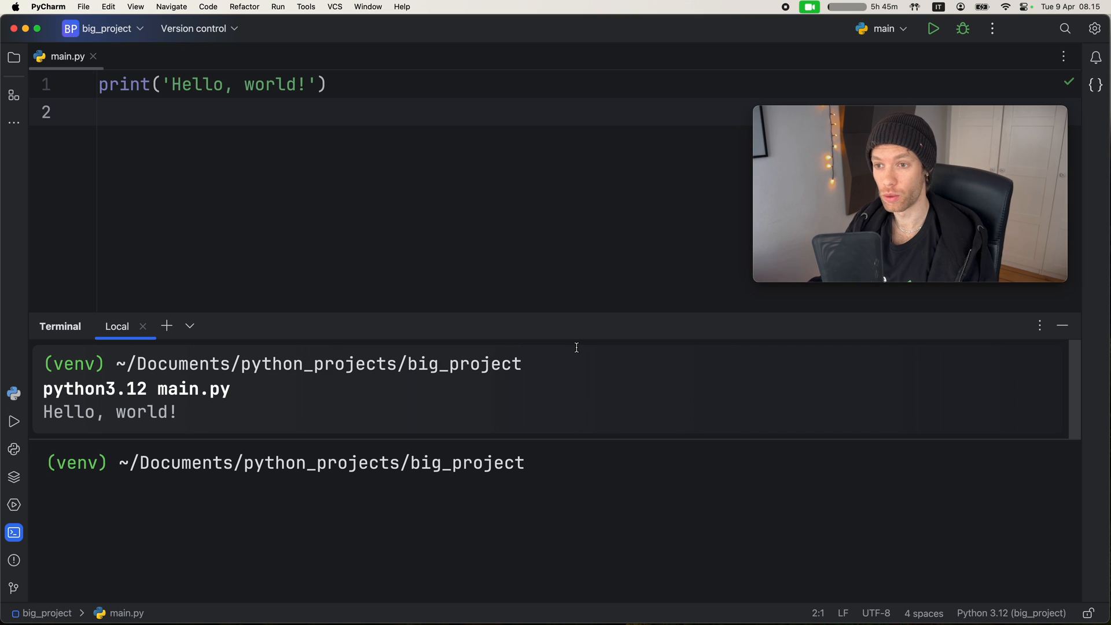
{"action": "mouse_move", "coordinate": [666, 443]}
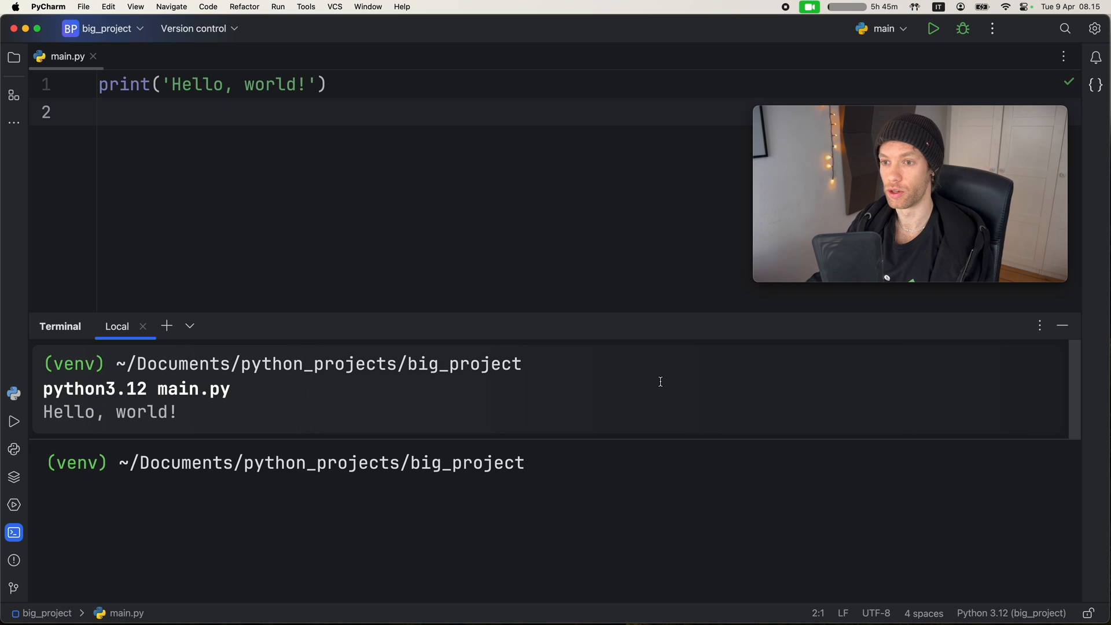
Wrap the print in a for i in range(10) loop and rerun main.py from history
{"action": "type", "text": "for i in range(10):"}
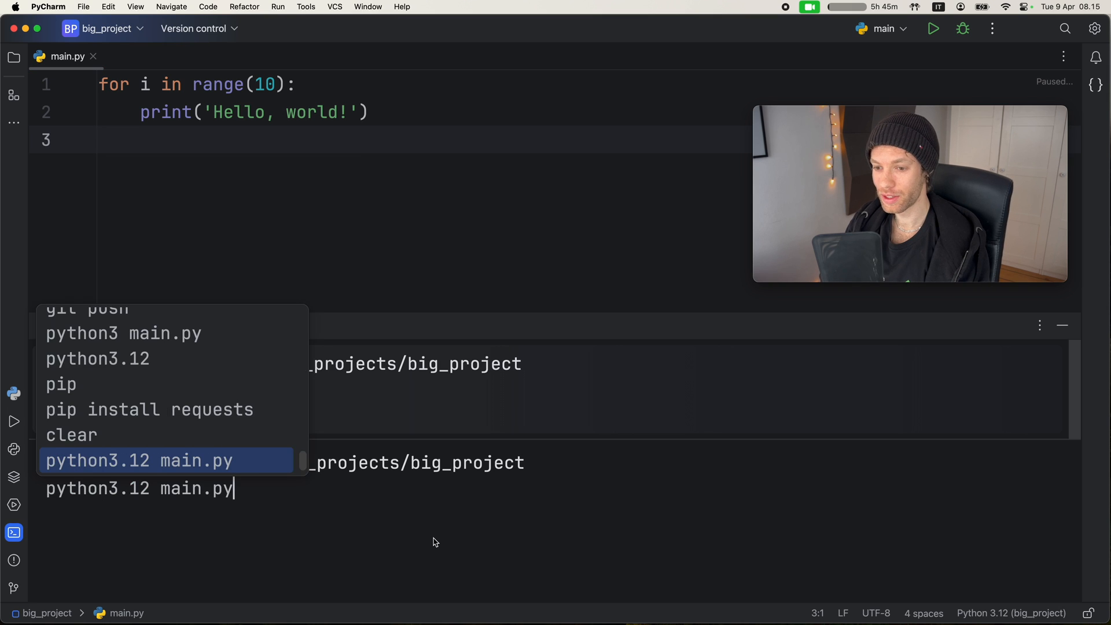
{"action": "key", "text": "Enter"}
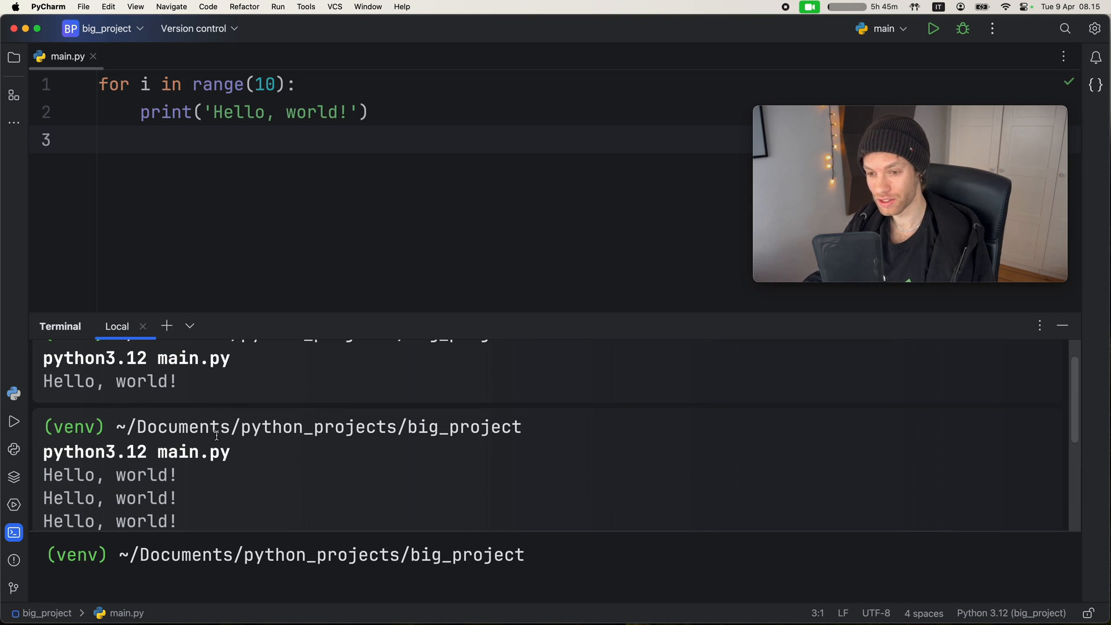
{"action": "scroll", "scroll_direction": "down", "scroll_amount": 3}
{"action": "type", "text": "raise"}
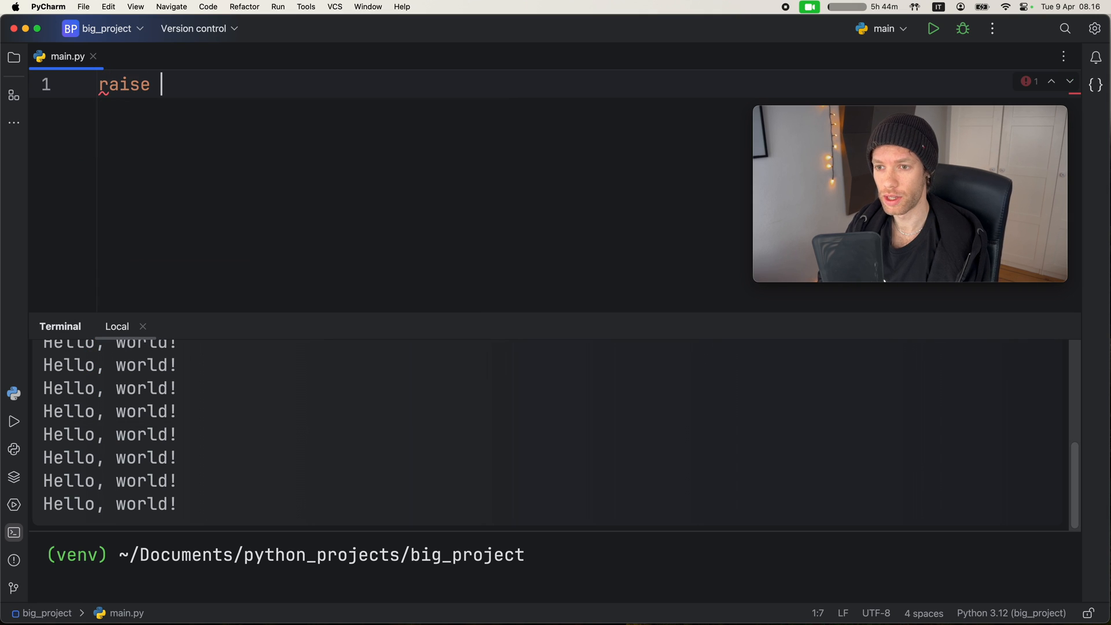
Make main.py raise Exception, view the exit-code-1 traceback, then close the terminal
{"action": "type", "text": "Exception"}
{"action": "left_click", "coordinate": [556, 556]}
{"action": "type", "text": "python3.12 main.py"}
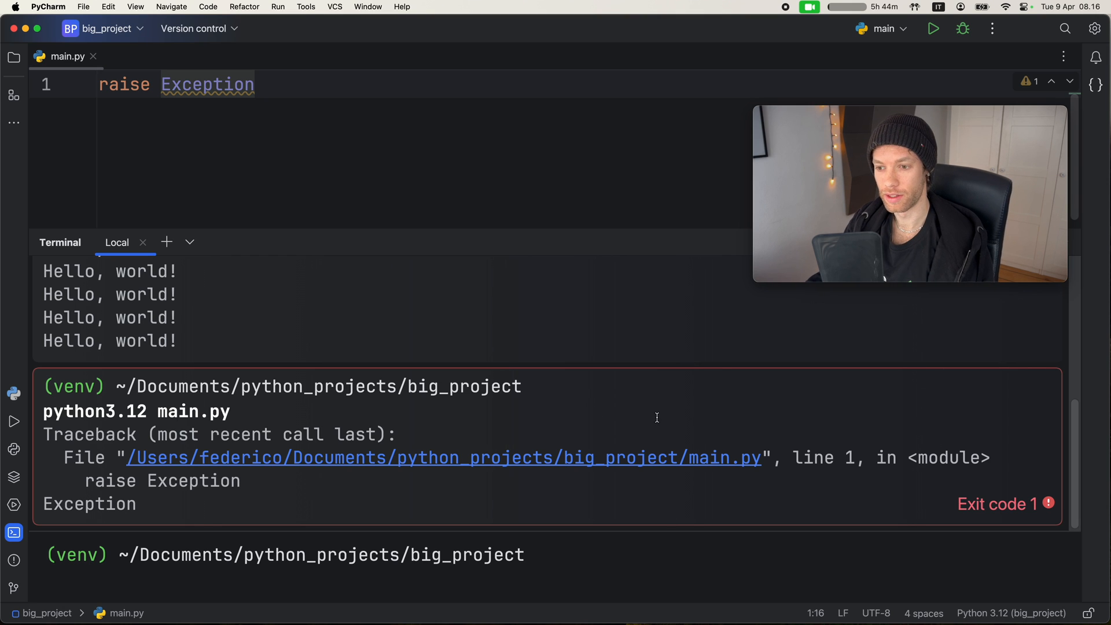
{"action": "right_click", "coordinate": [667, 421]}
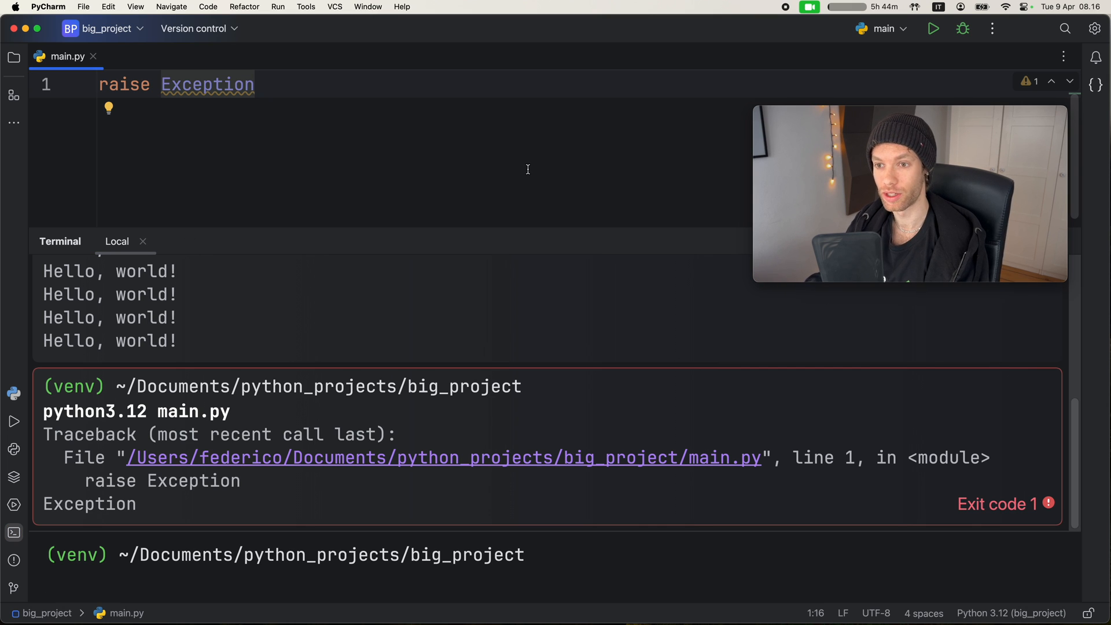
{"action": "left_click", "coordinate": [934, 28]}
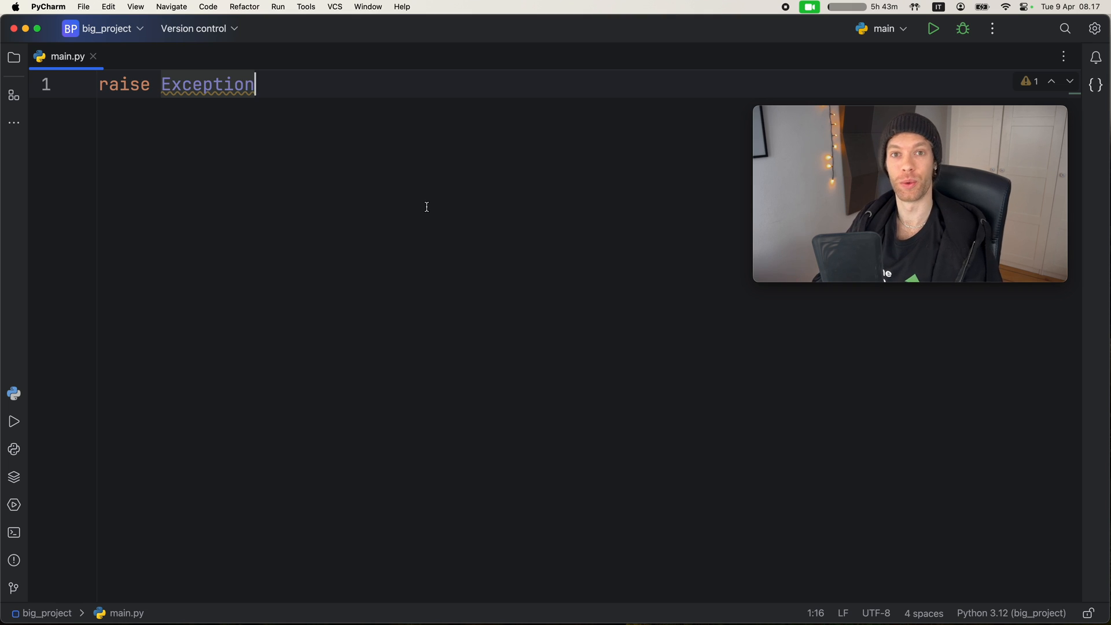
Type import random, open random.py and scroll to see sticky Random class and method headers
{"action": "type", "text": "imp"}
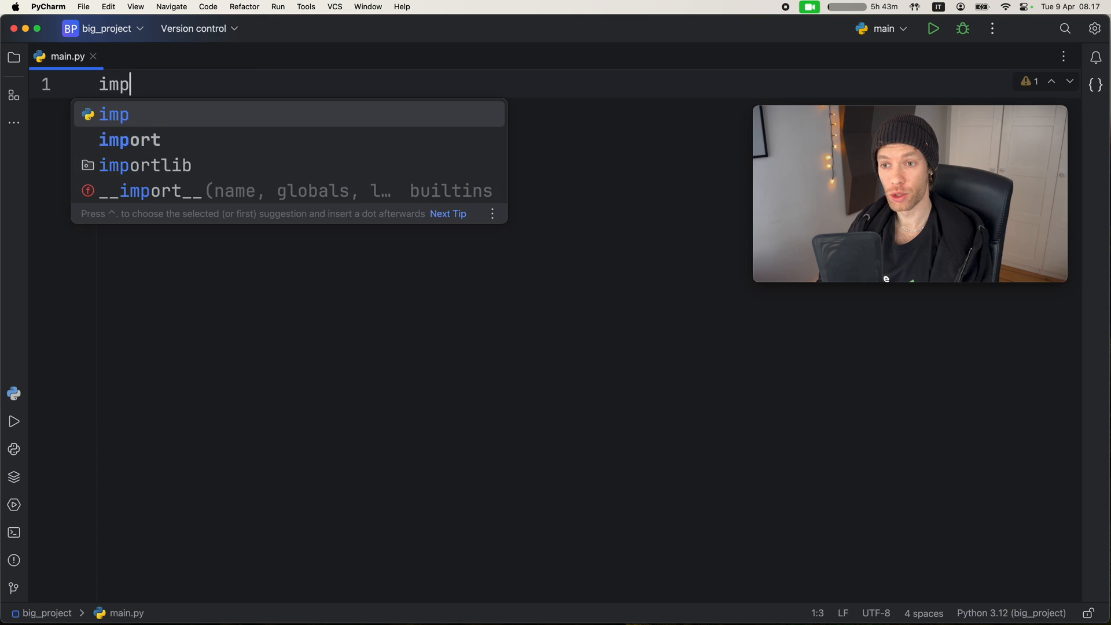
{"action": "type", "text": "import random"}
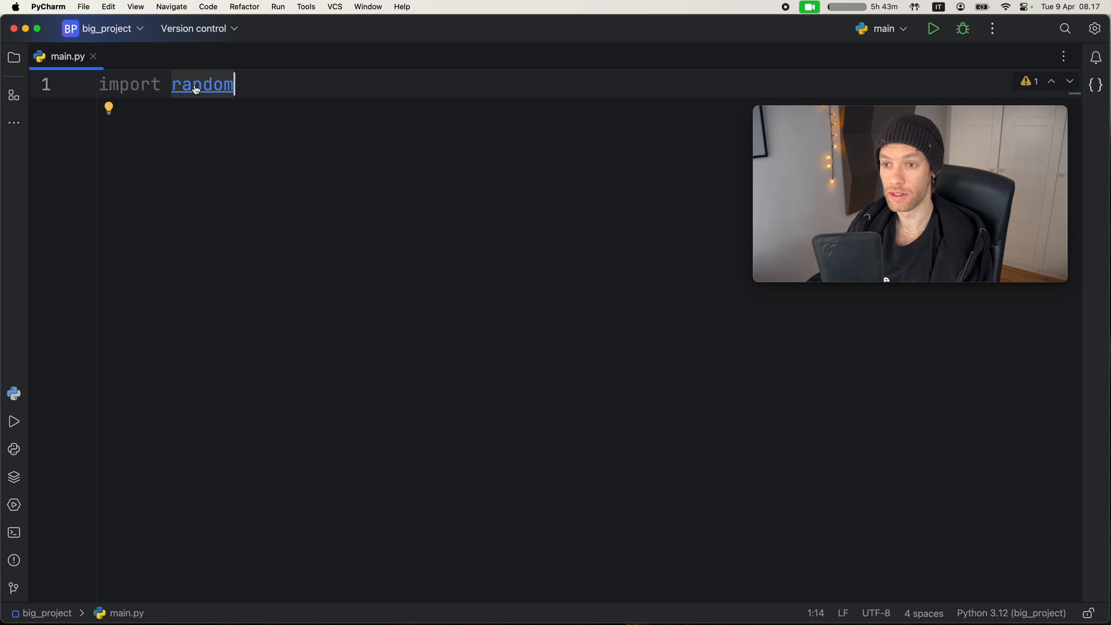
{"action": "left_click", "coordinate": [202, 85]}
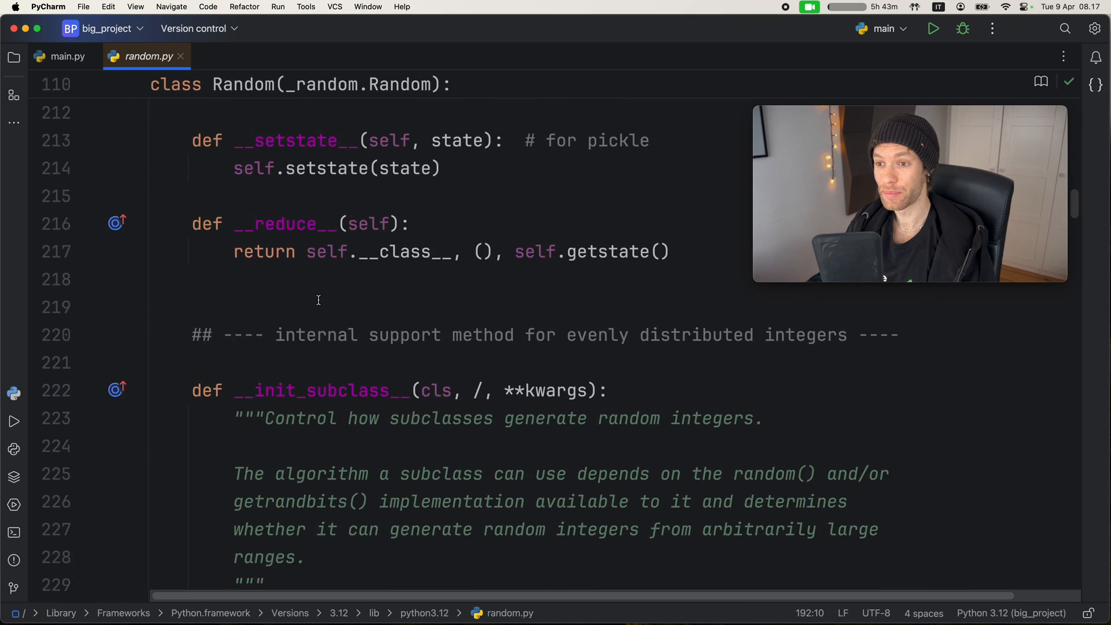
{"action": "scroll", "scroll_direction": "down", "scroll_amount": 3}
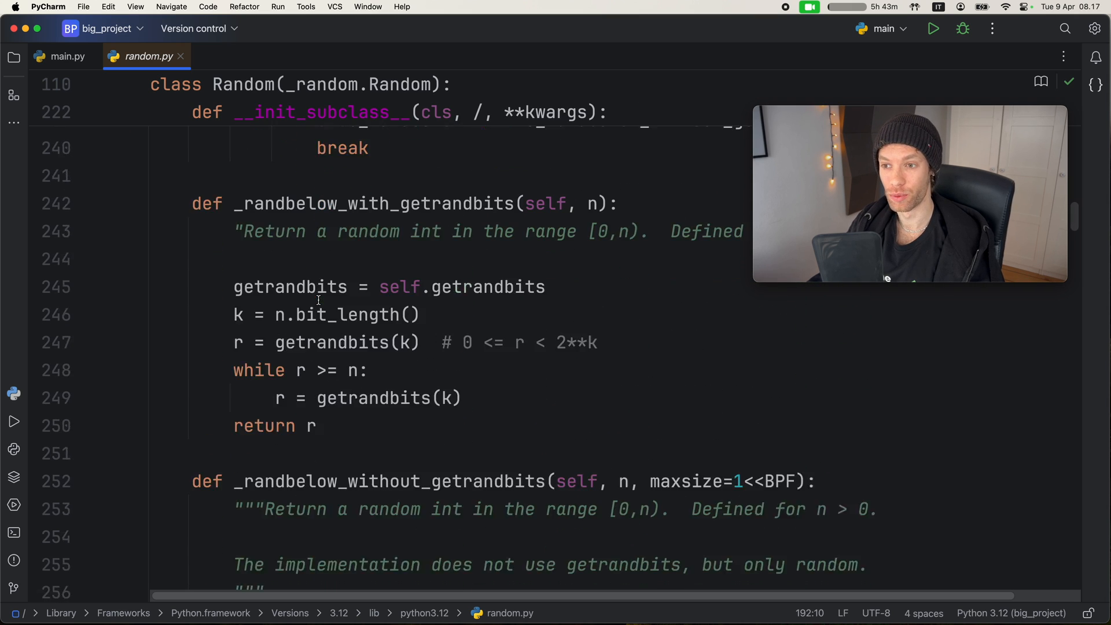
{"action": "scroll", "scroll_direction": "down", "scroll_amount": 3}
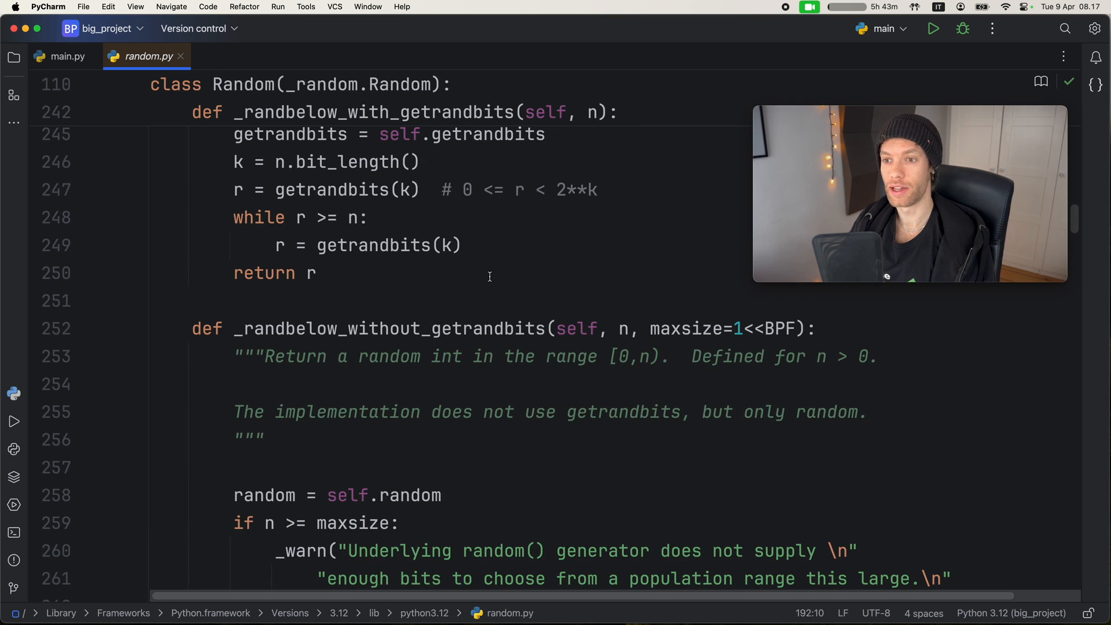